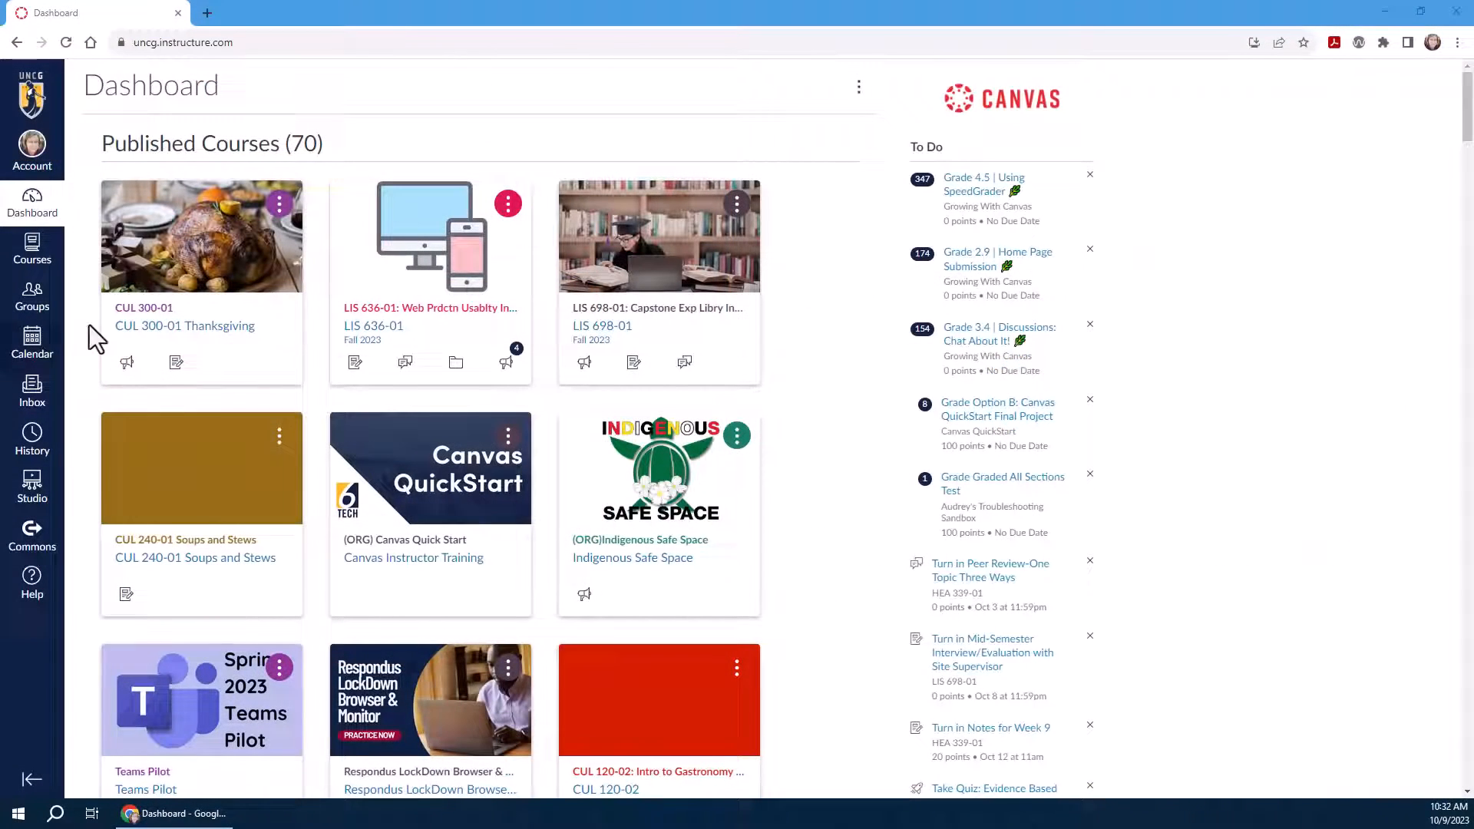
- Go from the Dashboard into CUL 300-01 Thanksgiving and reach the Pie Recipe Assignment page
left_click(143, 307)
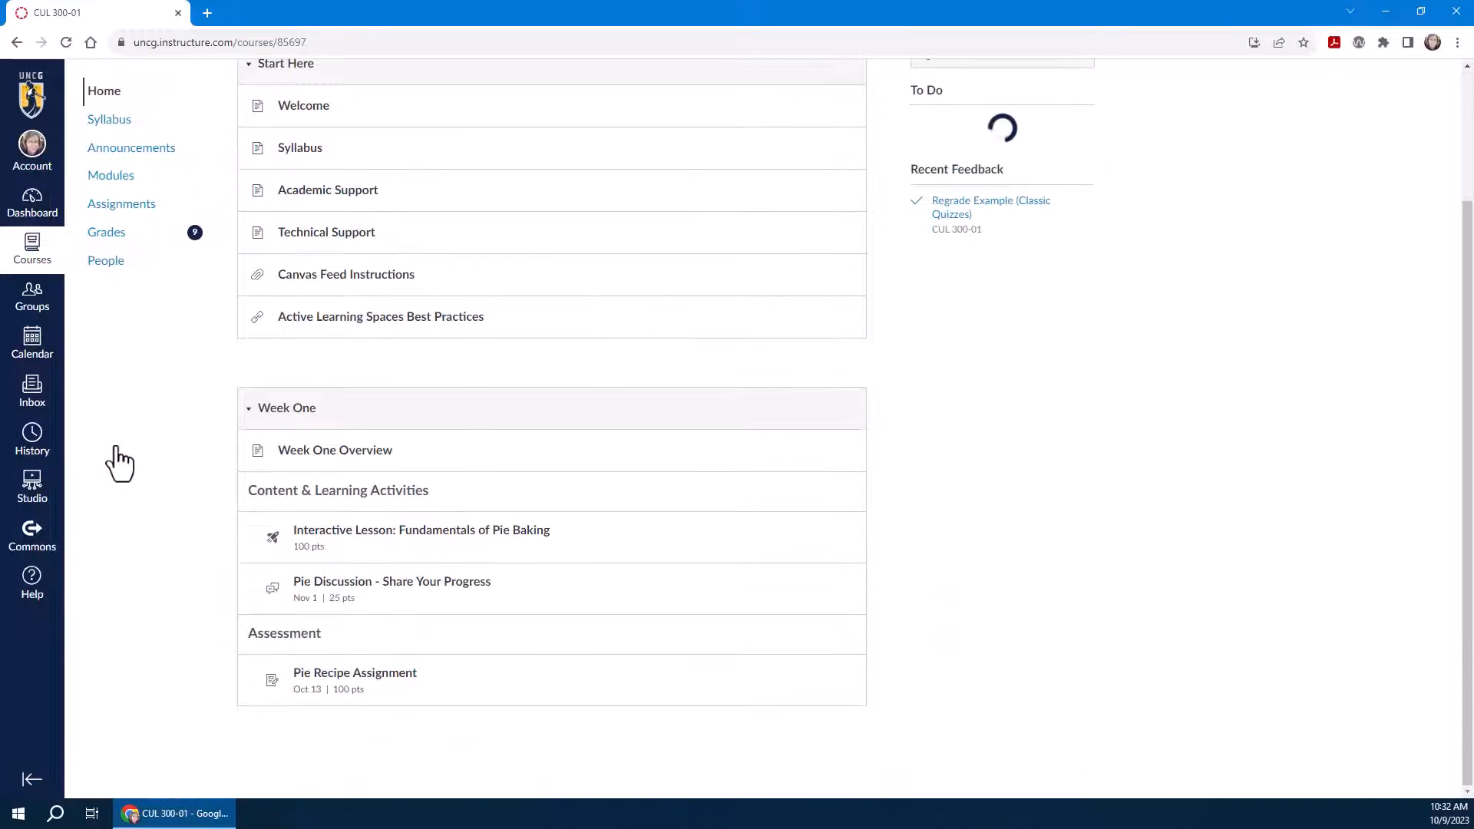
left_click(354, 672)
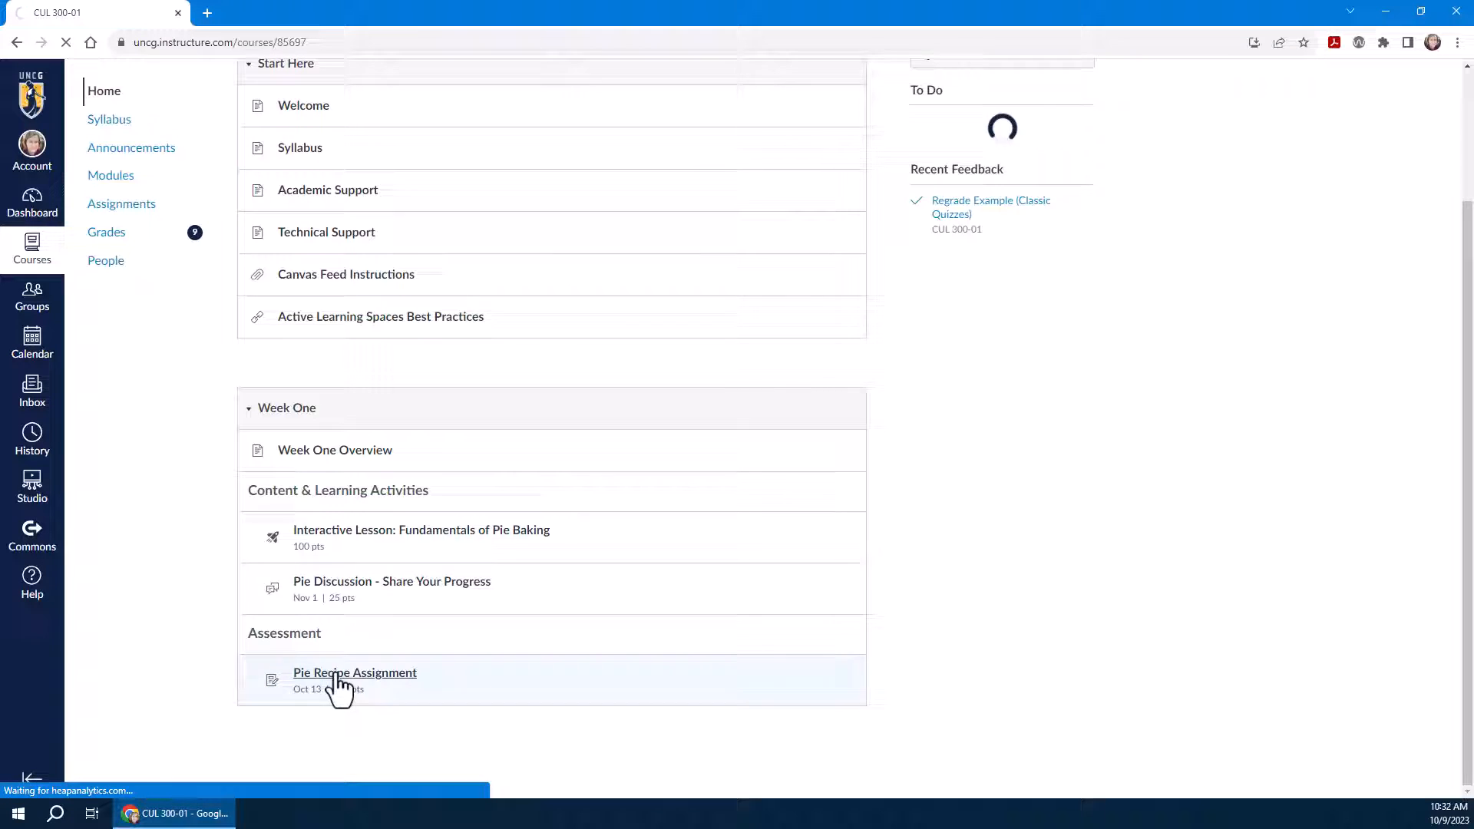
left_click(355, 672)
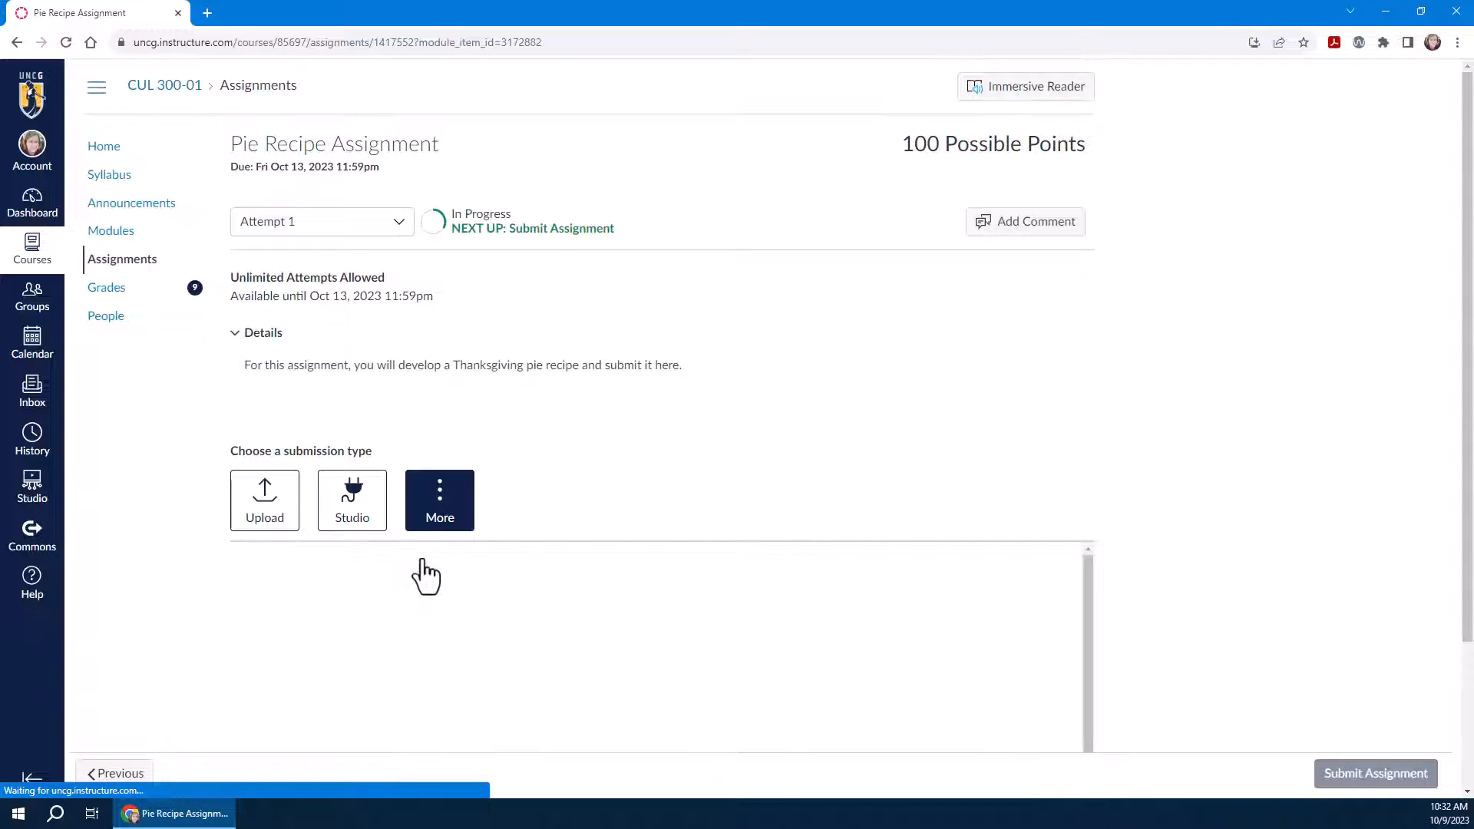
- Choose Microsoft OneDrive submission, sign in with the school account, and enter the CUL 300 folder
left_click(439, 499)
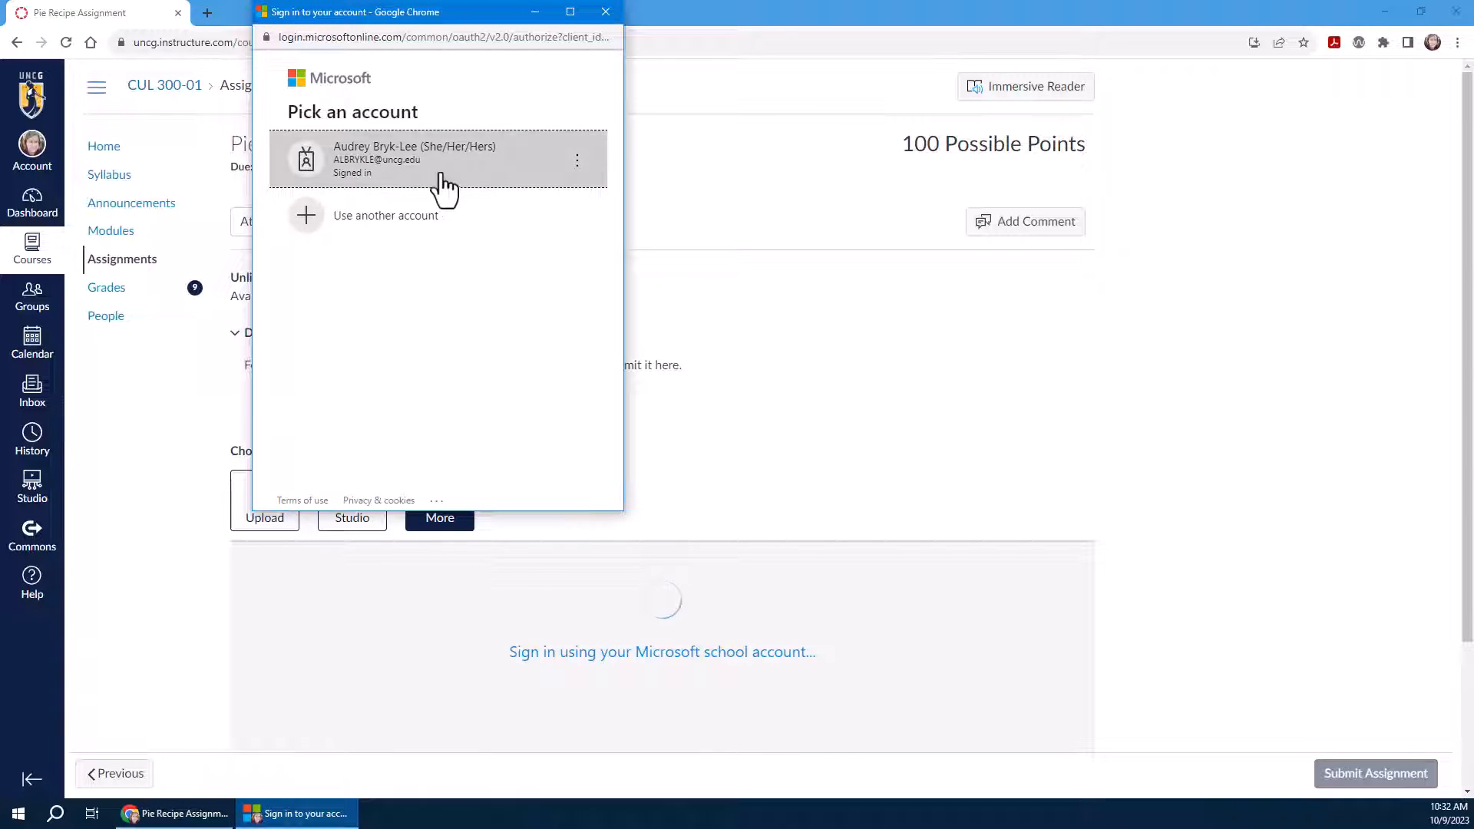
left_click(437, 158)
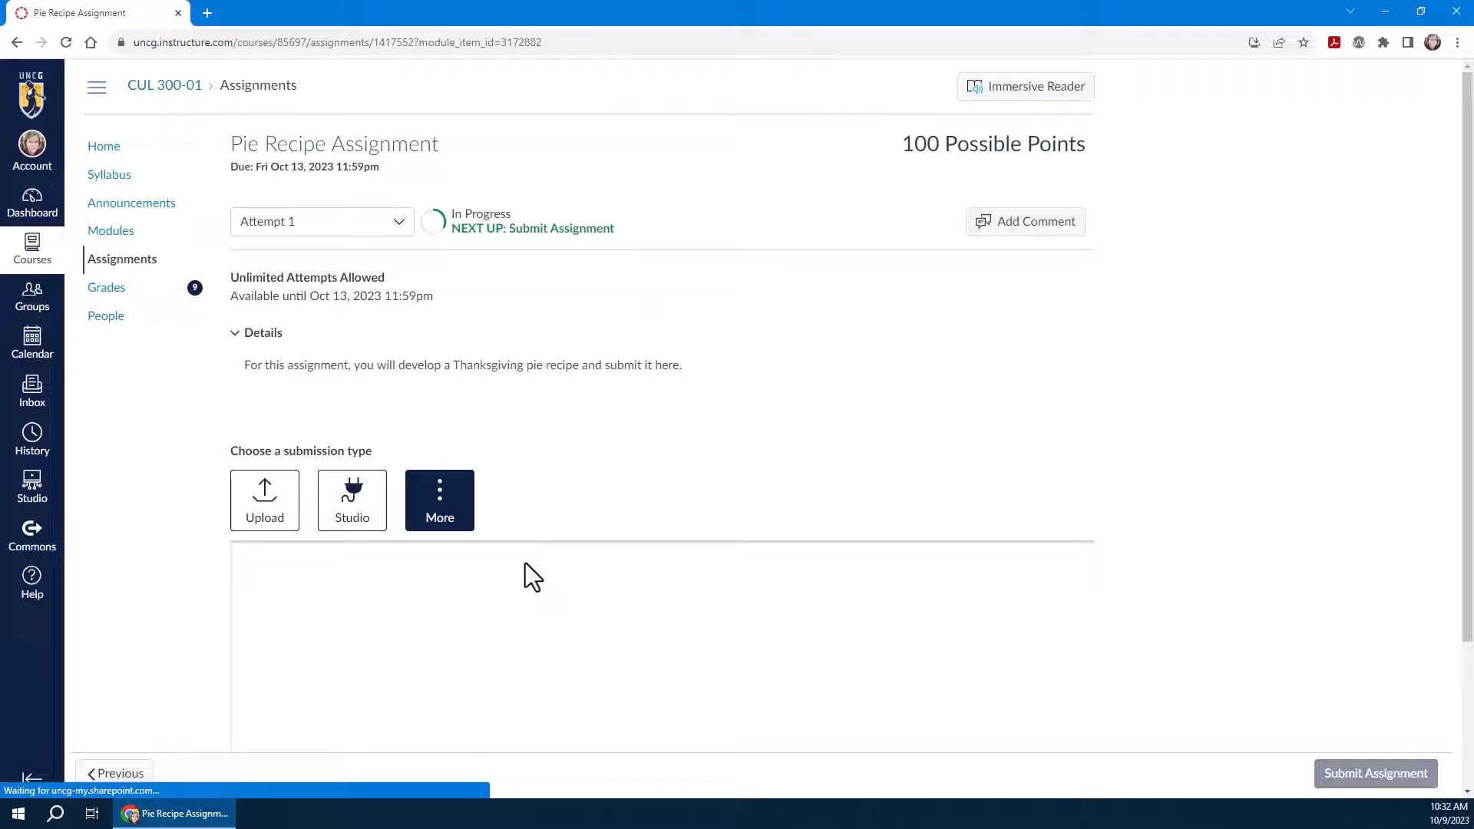
left_click(439, 499)
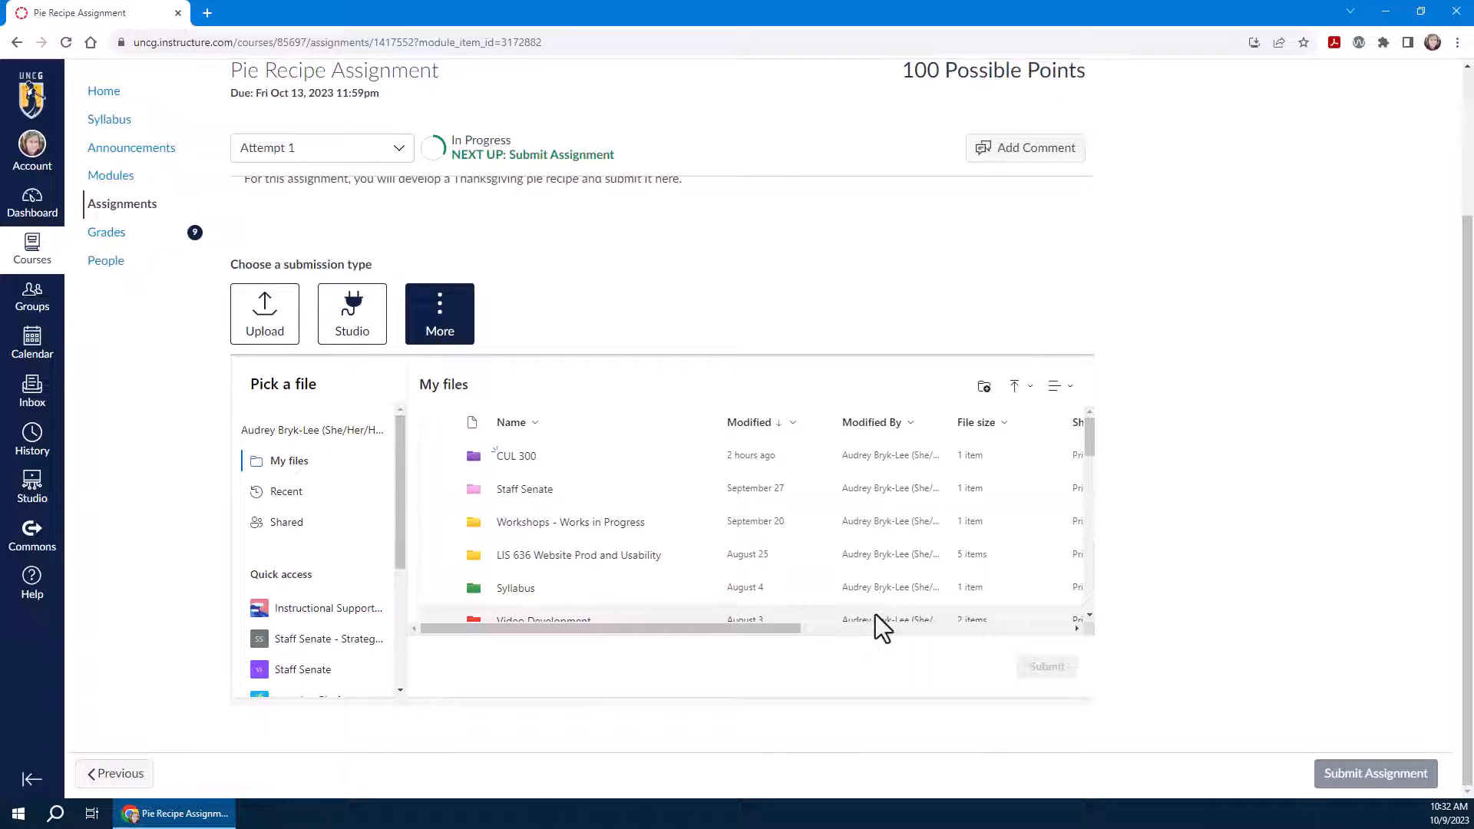
double_click(516, 455)
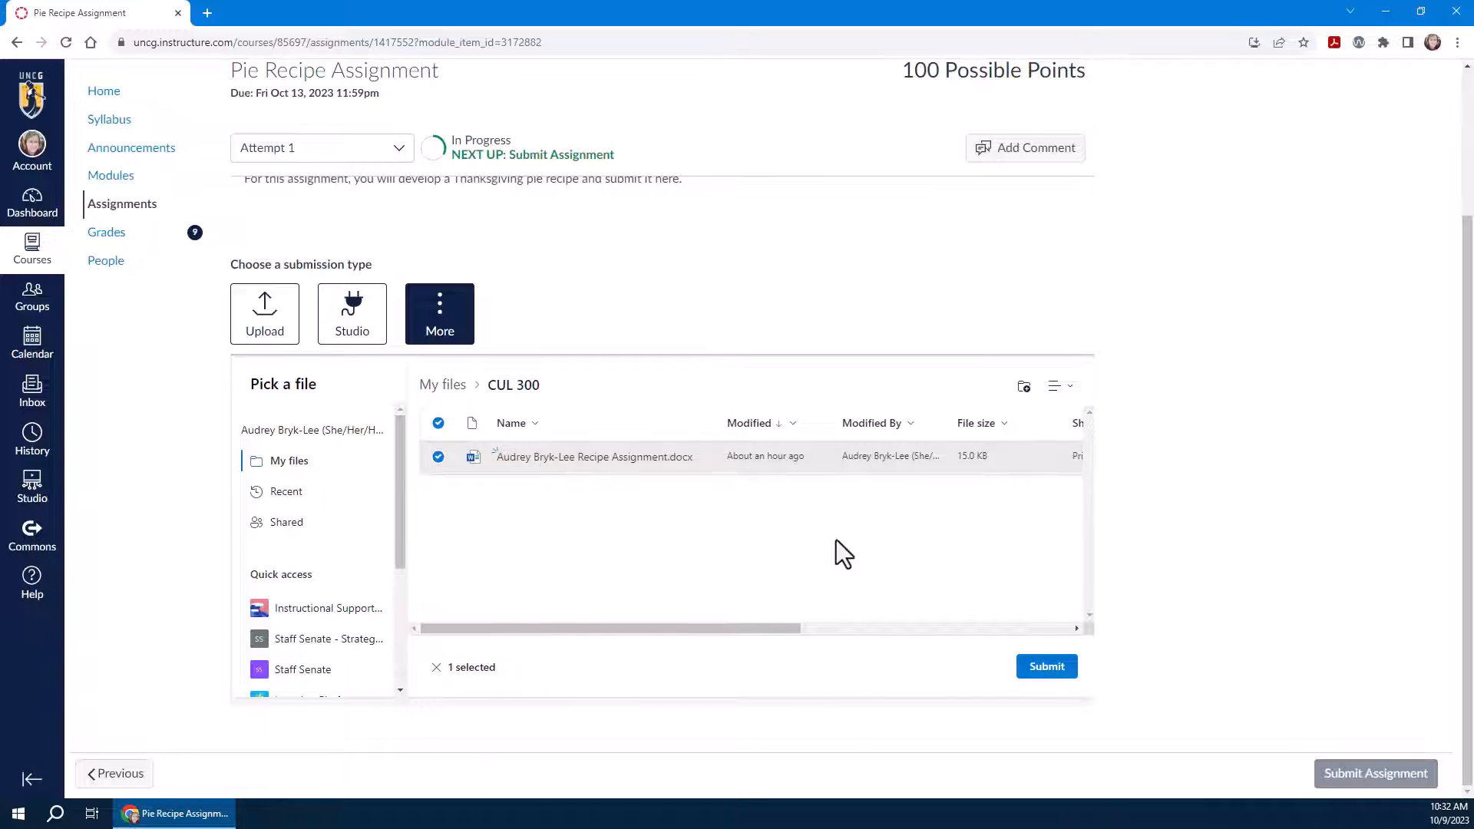
- Submit the recipe .docx from OneDrive as Attempt 1 and view the Pumpkin Pie preview
left_click(1046, 666)
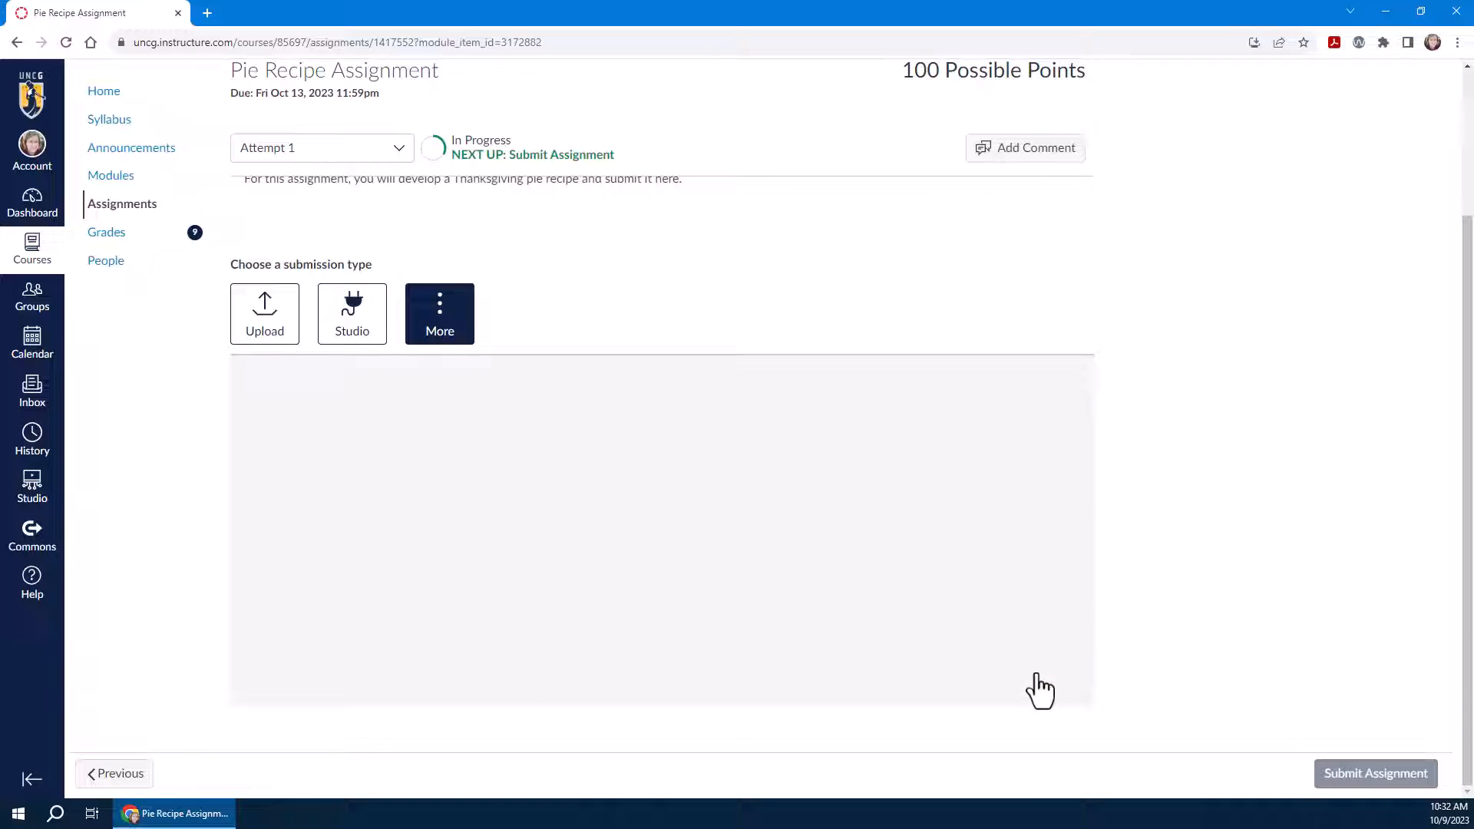
left_click(264, 314)
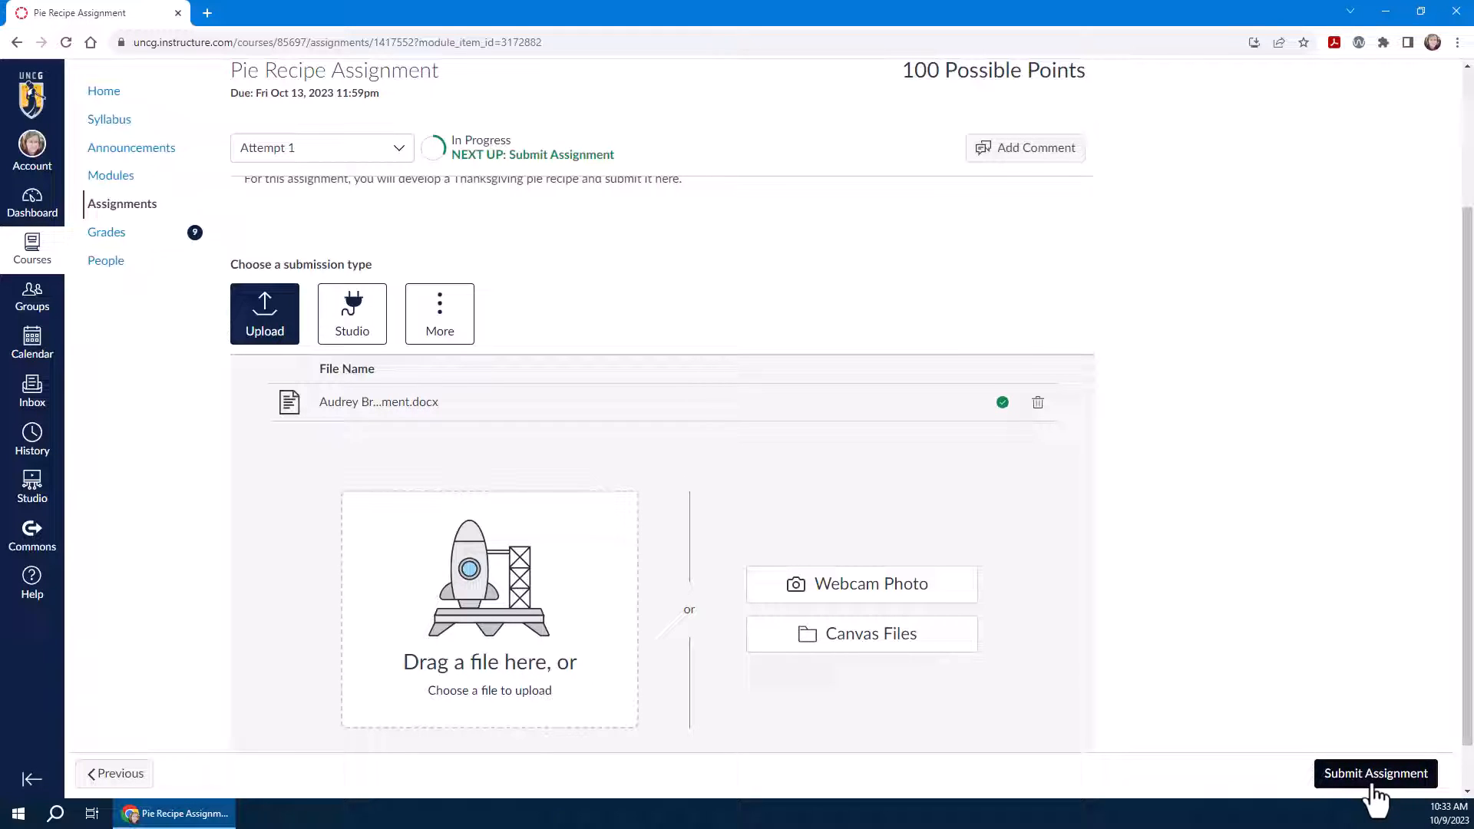
left_click(1375, 772)
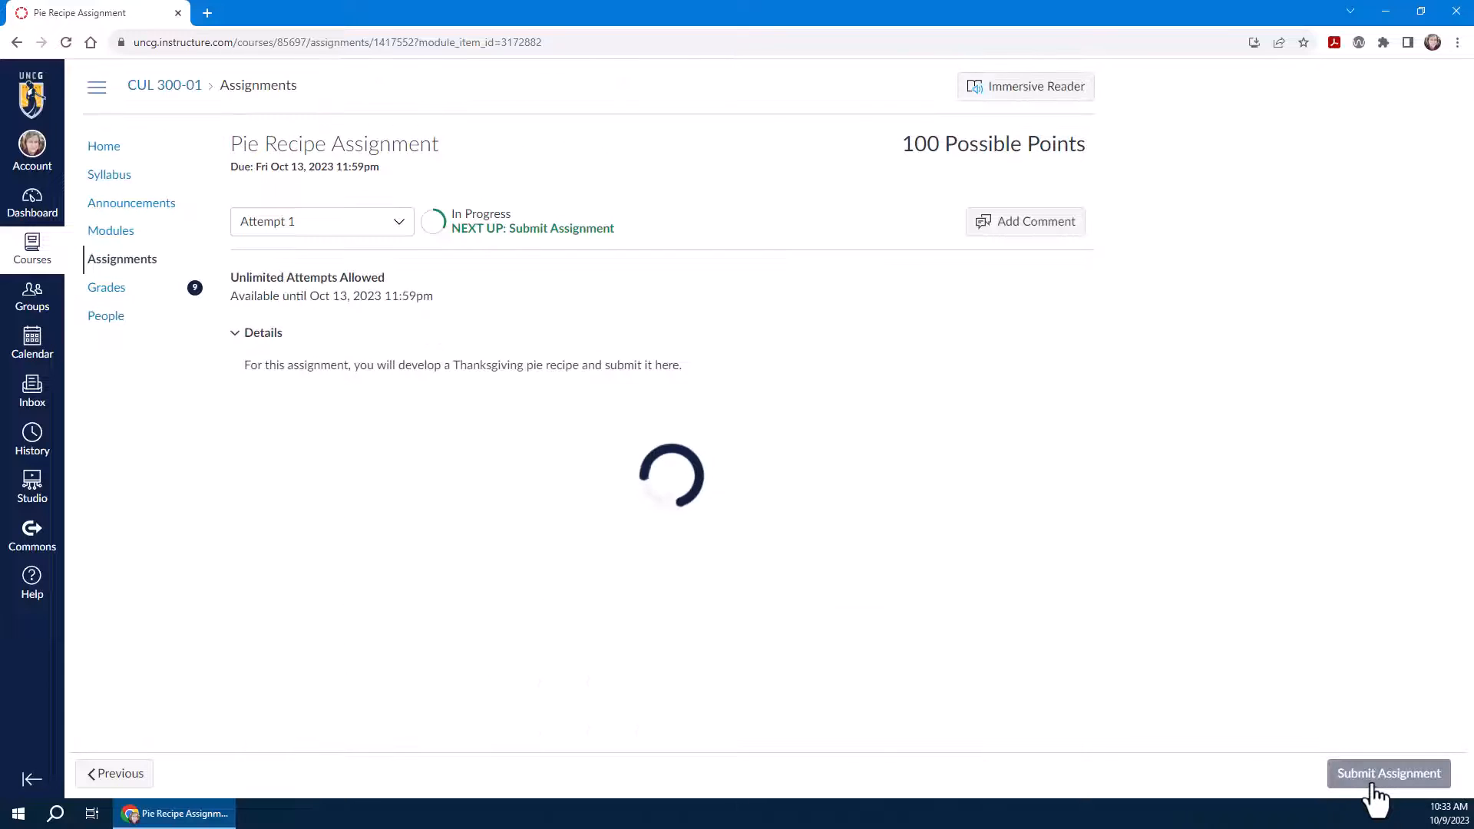
left_click(1388, 772)
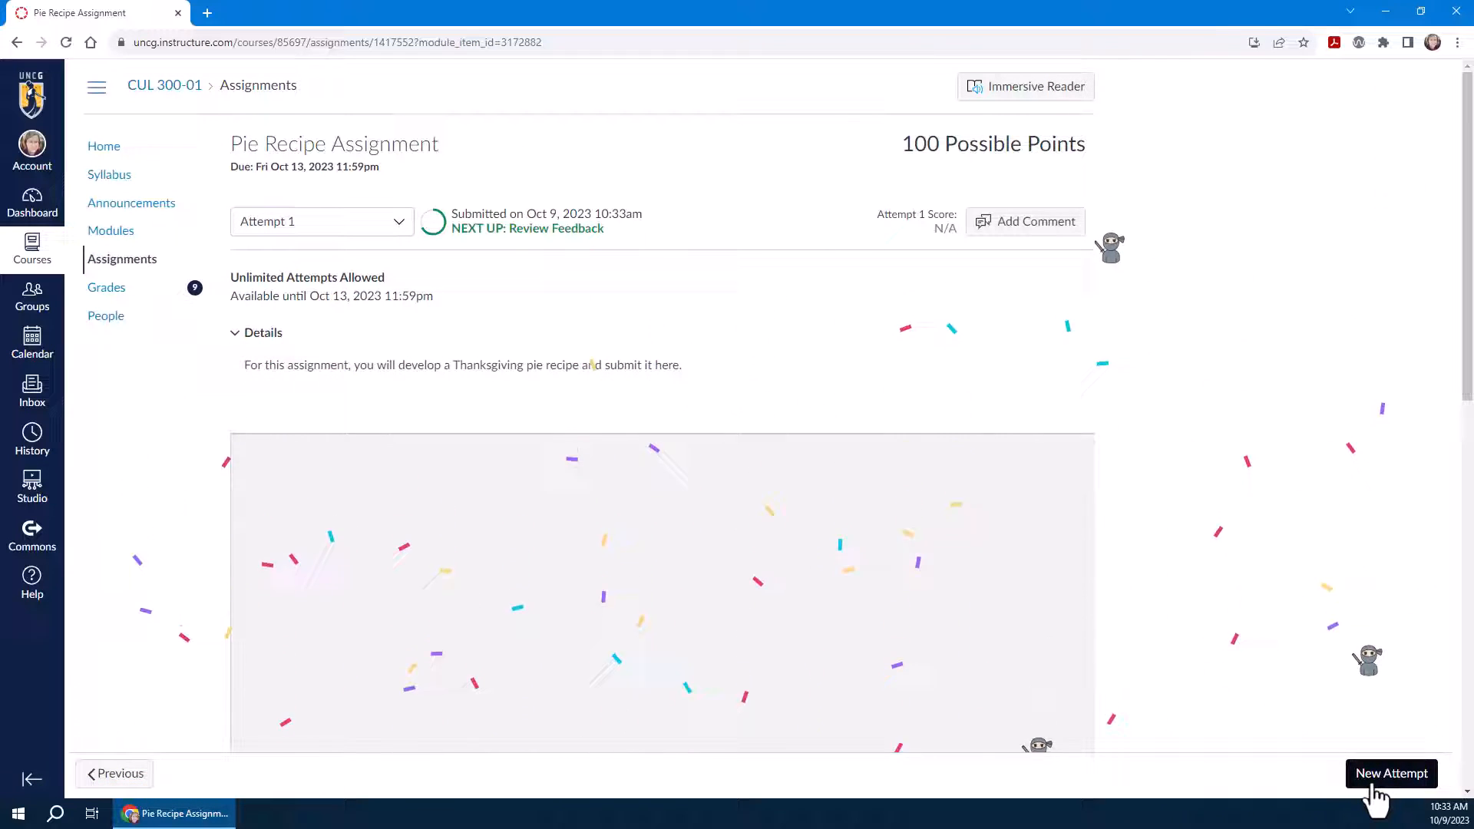
scroll("down", 3)
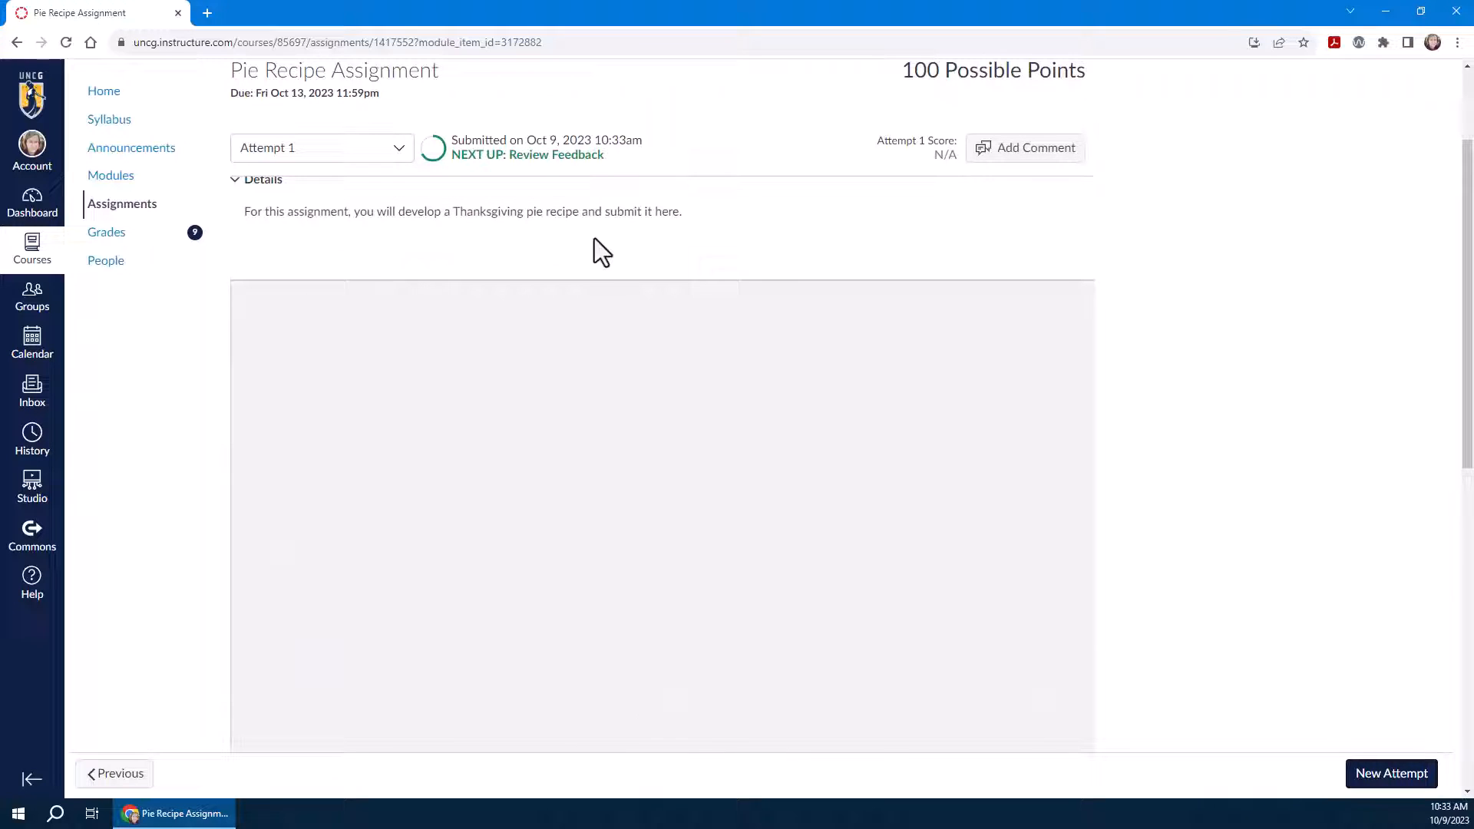
mouse_move(1202, 481)
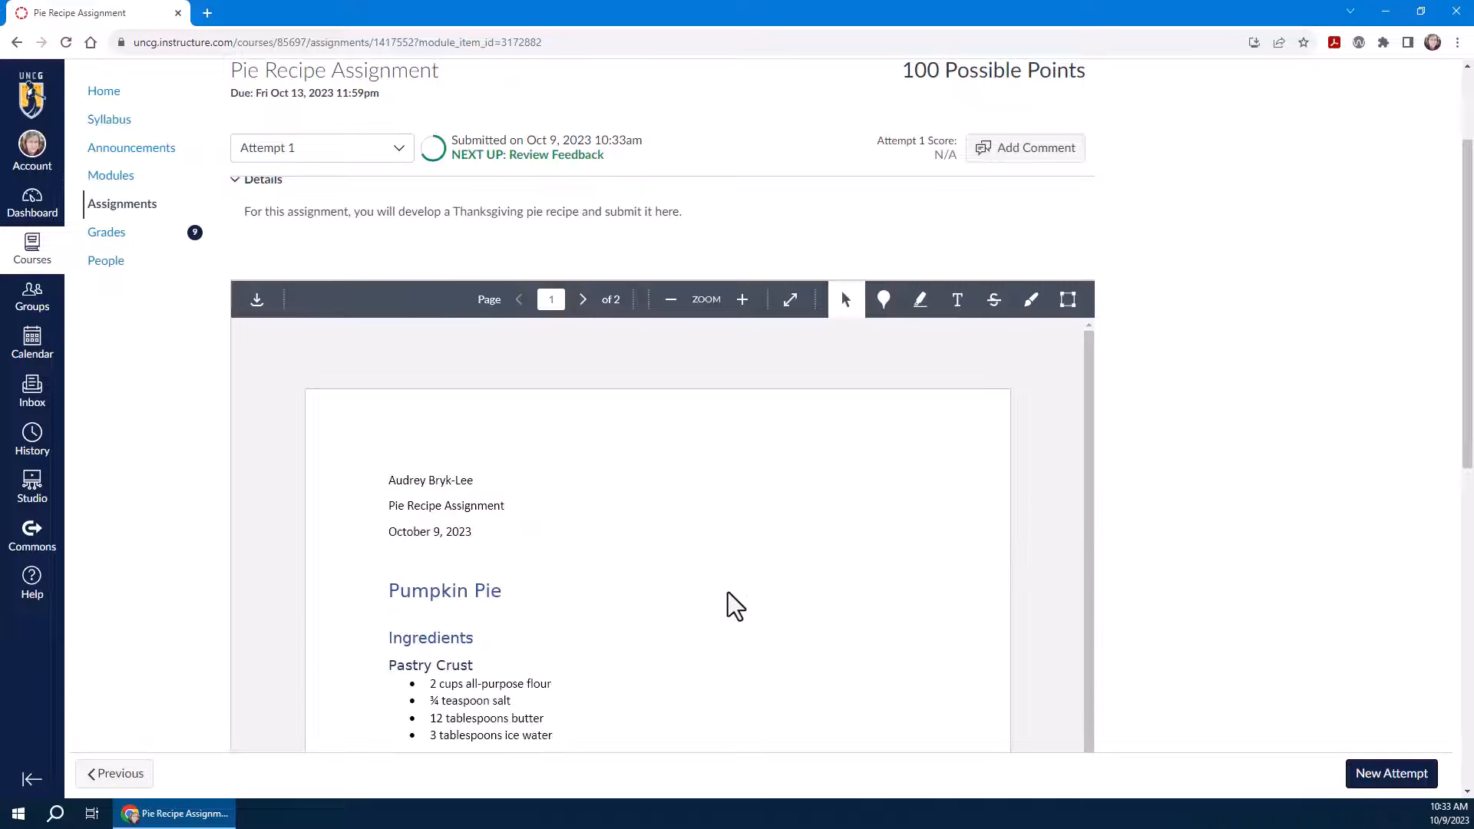
left_click(581, 300)
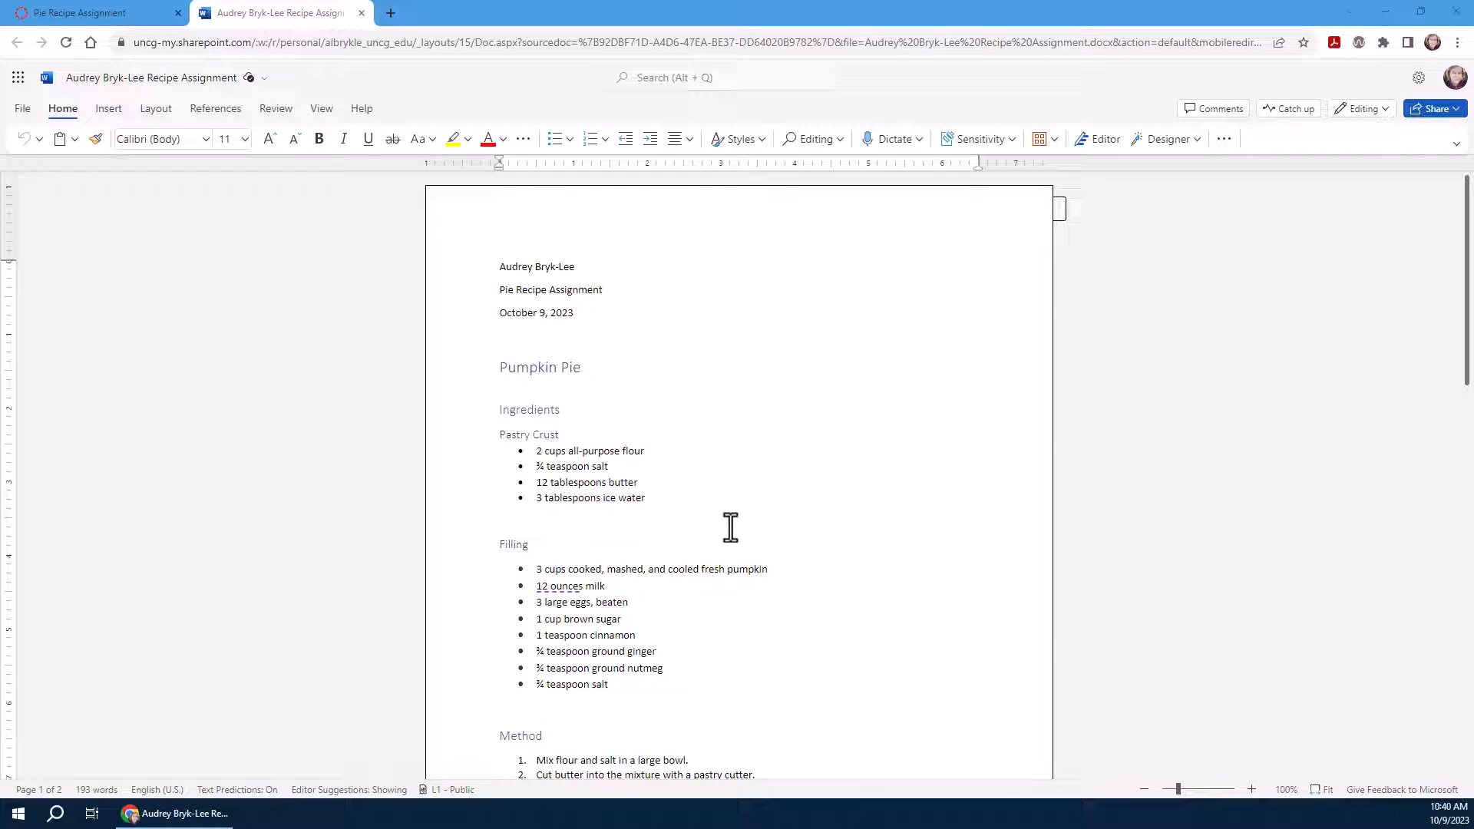
mouse_move(1039, 215)
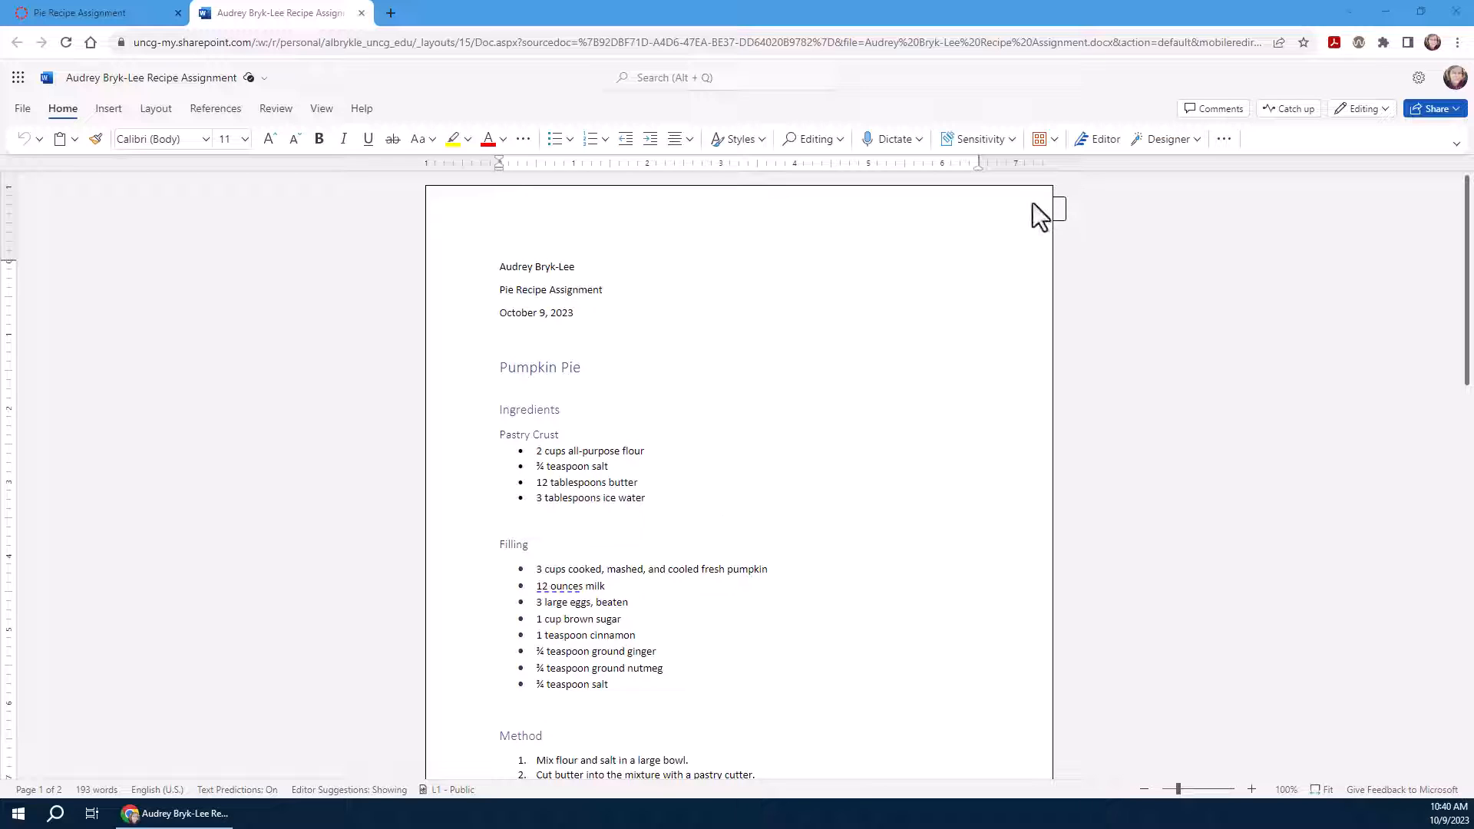
- Review the Sensitivity label dropdown on Word's Home ribbon
left_click(978, 138)
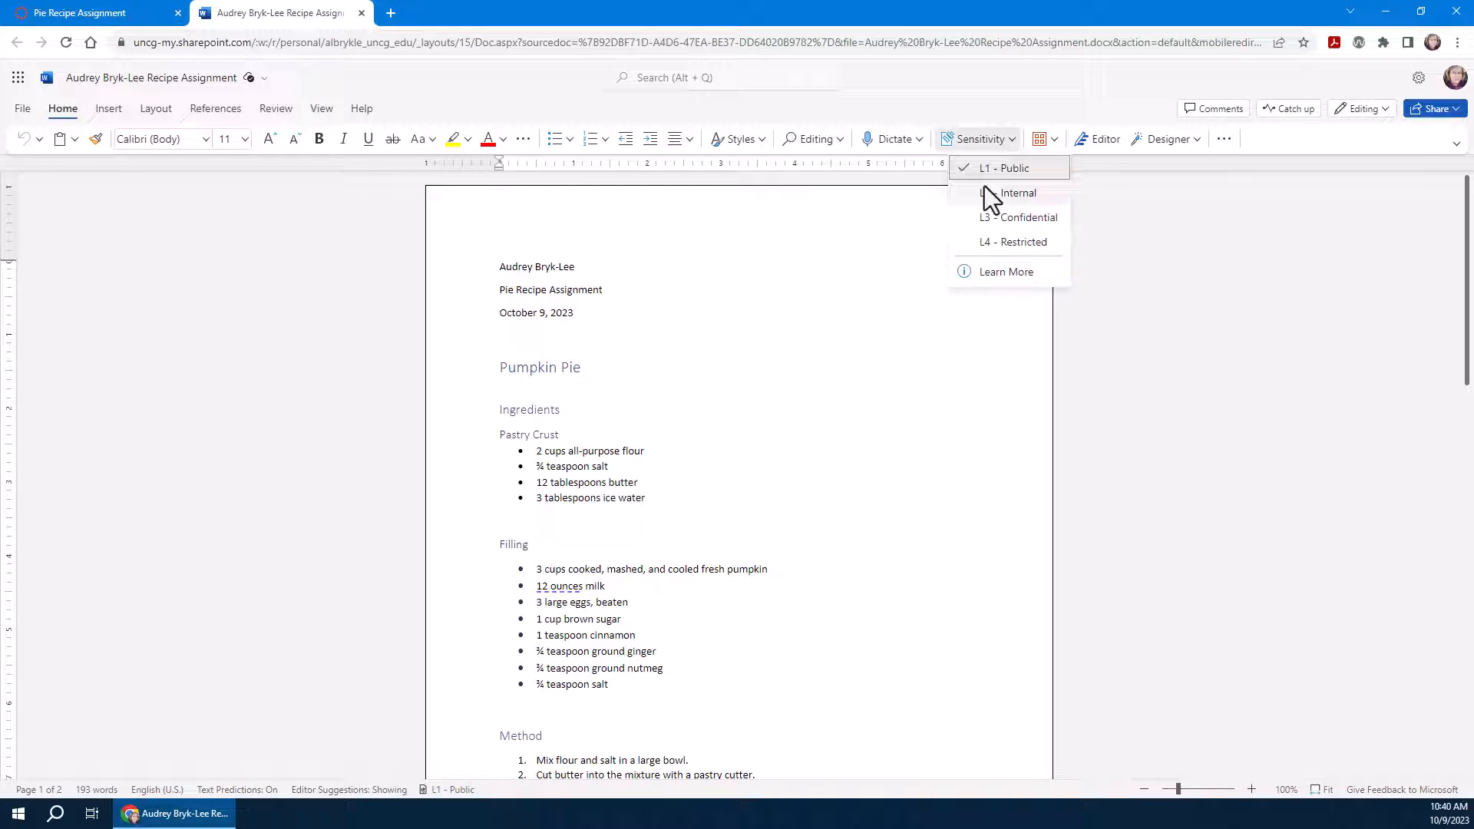
left_click(1016, 194)
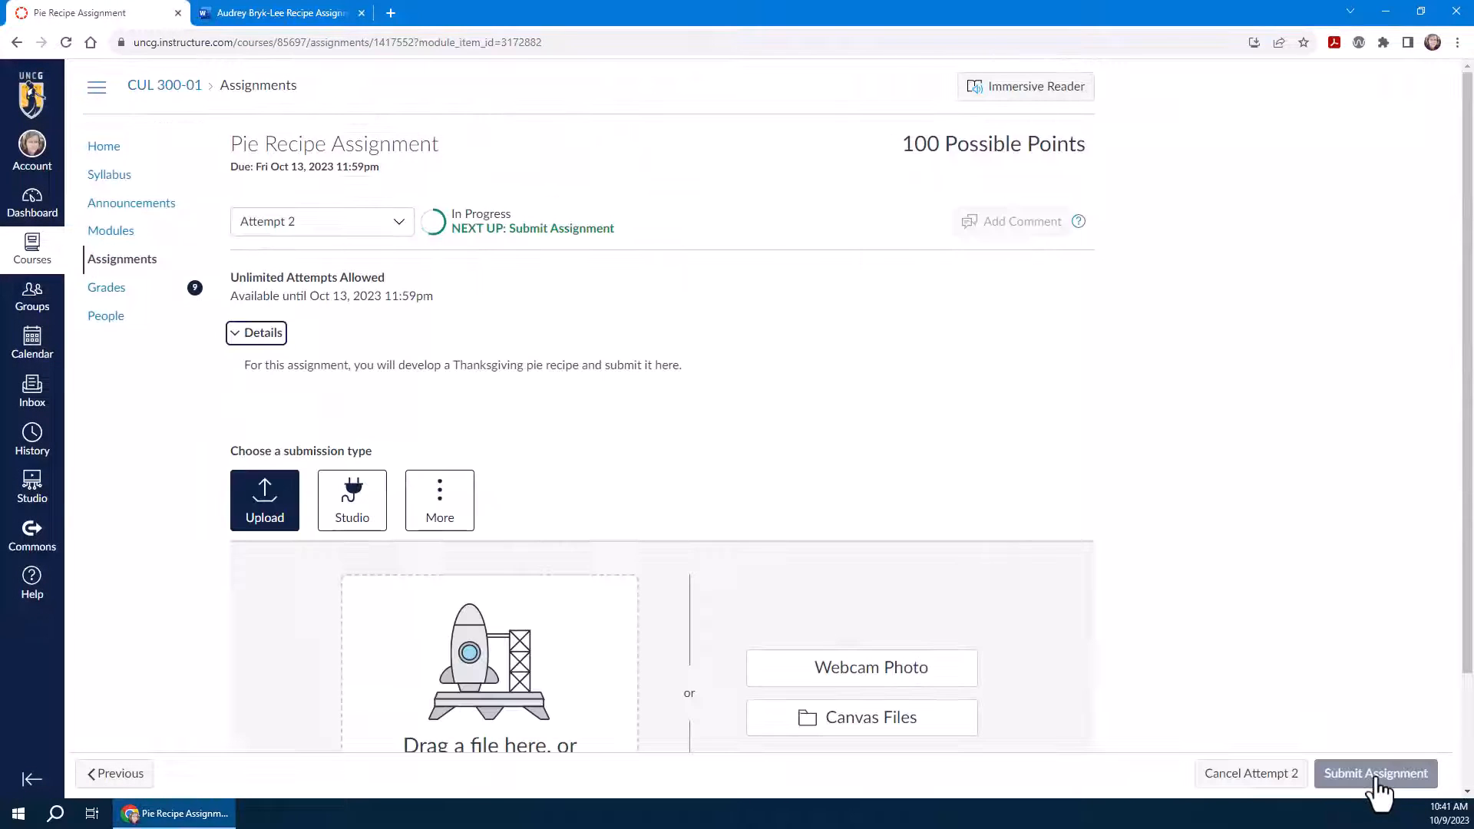
- Choose OneDrive submission again and pick the recipe document from the CUL 300 folder
left_click(439, 499)
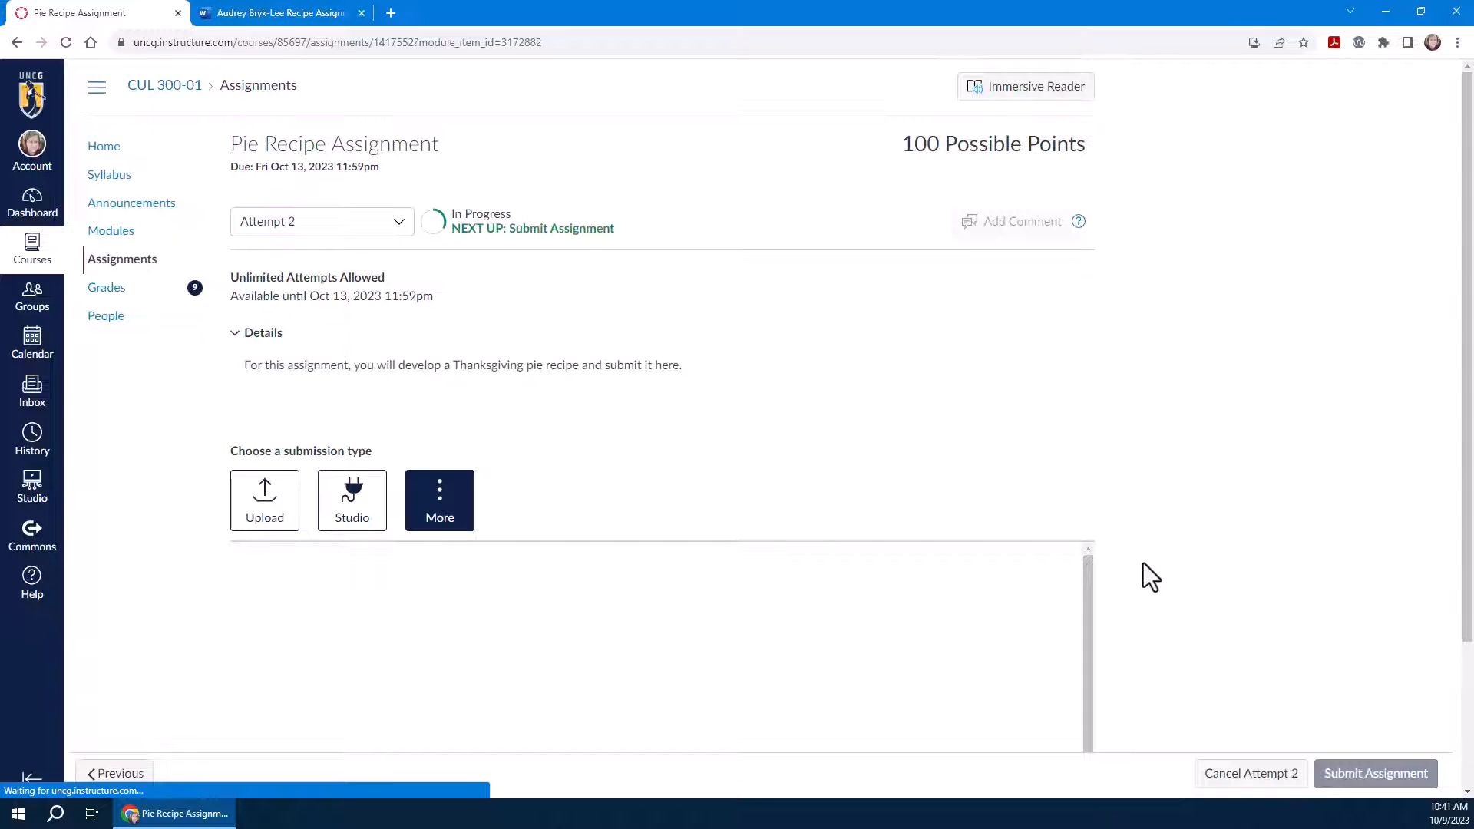
scroll("down", 3)
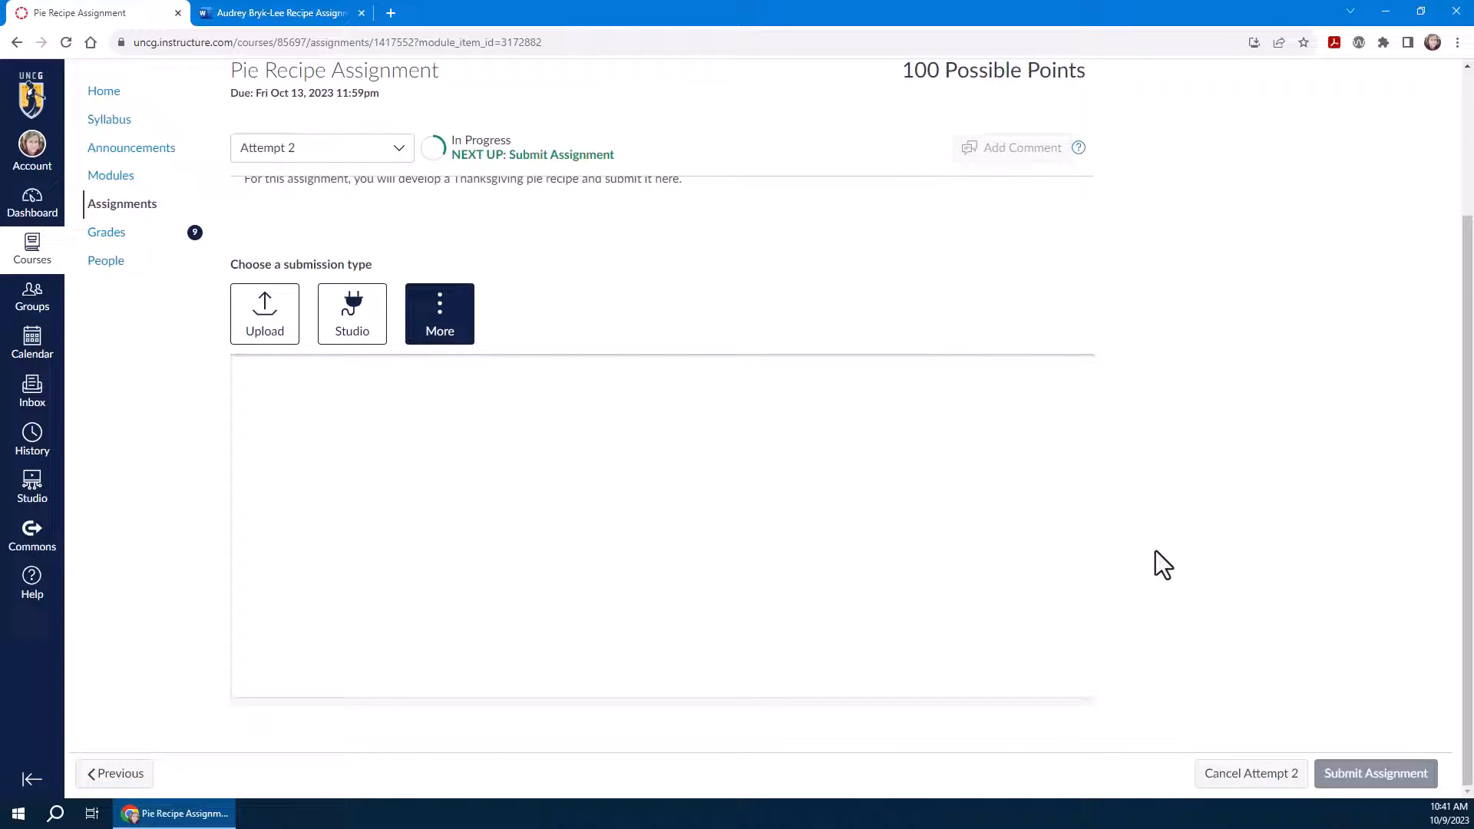
left_click(439, 313)
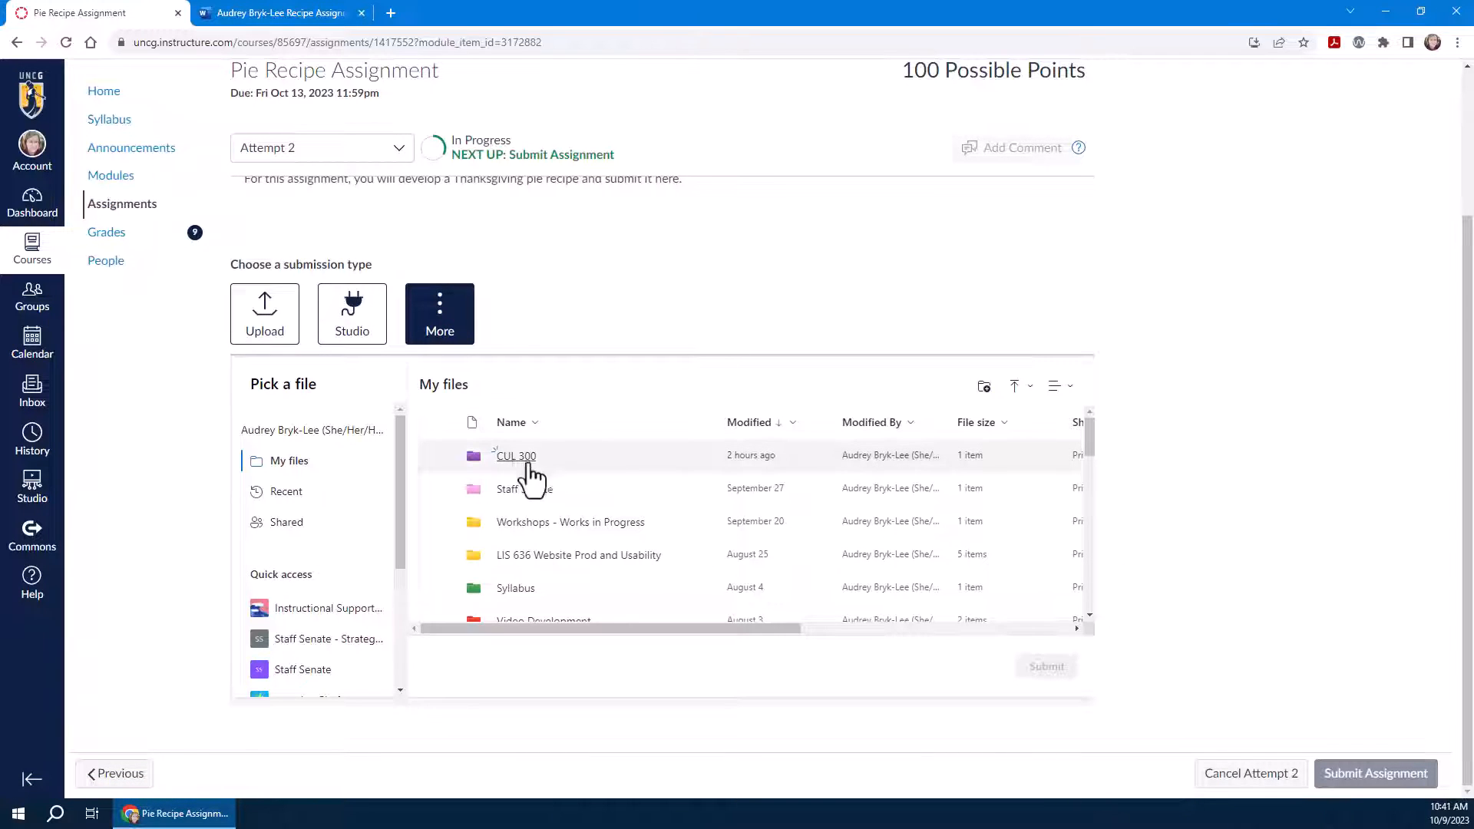
left_click(515, 456)
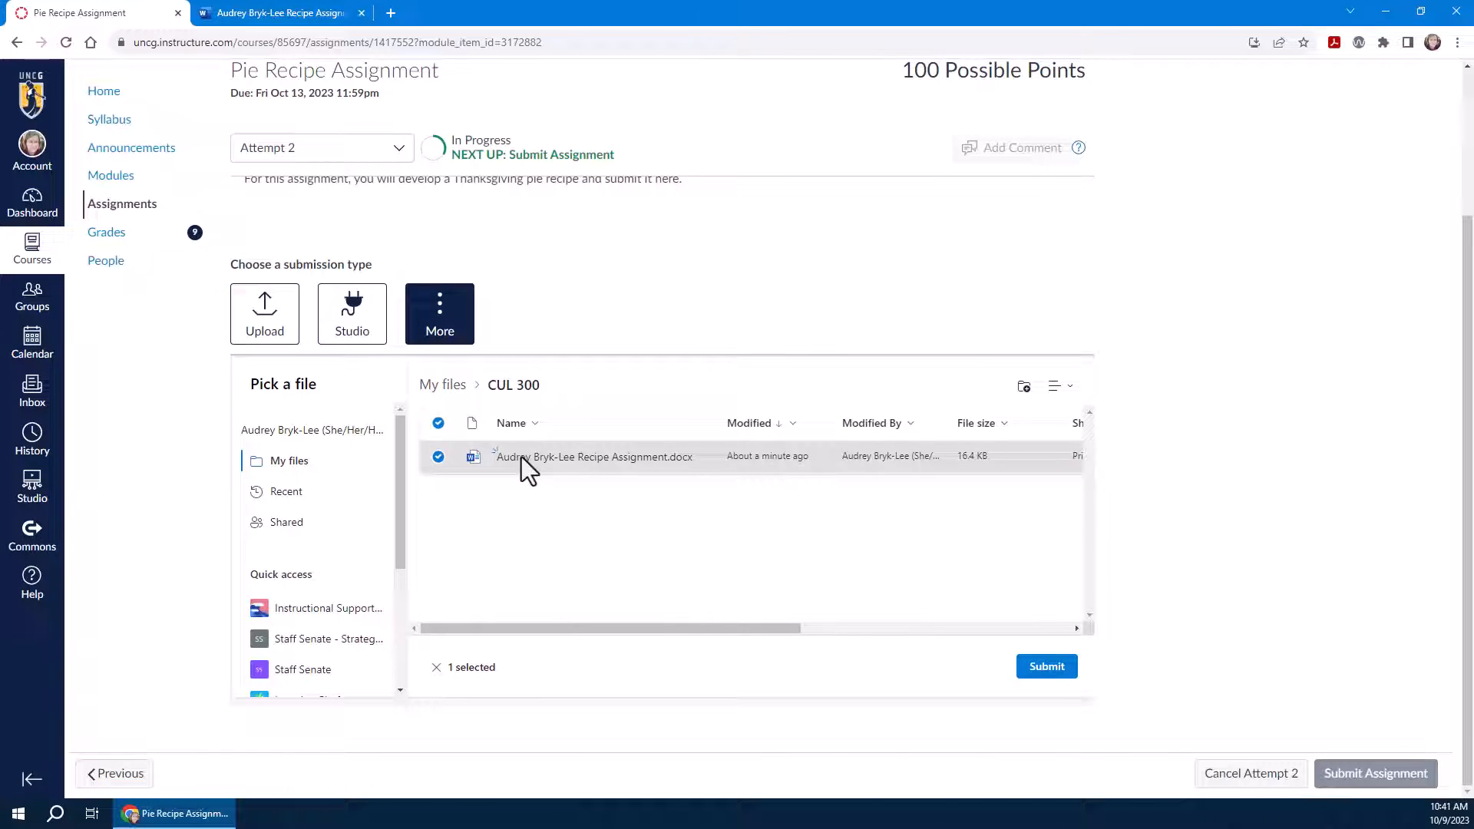
- Submit the chosen recipe document as Attempt 2 of the assignment
left_click(1045, 665)
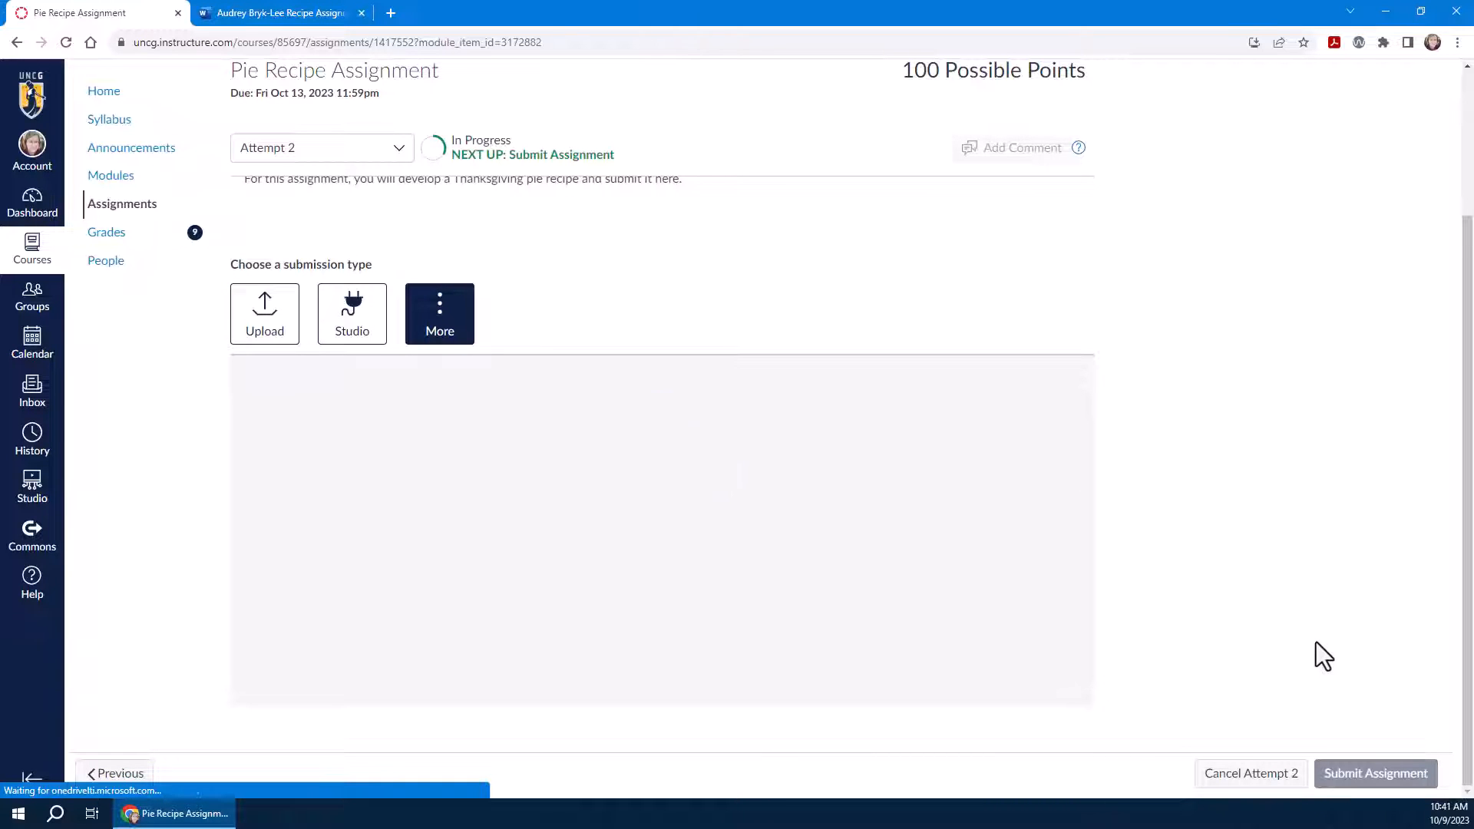
left_click(264, 313)
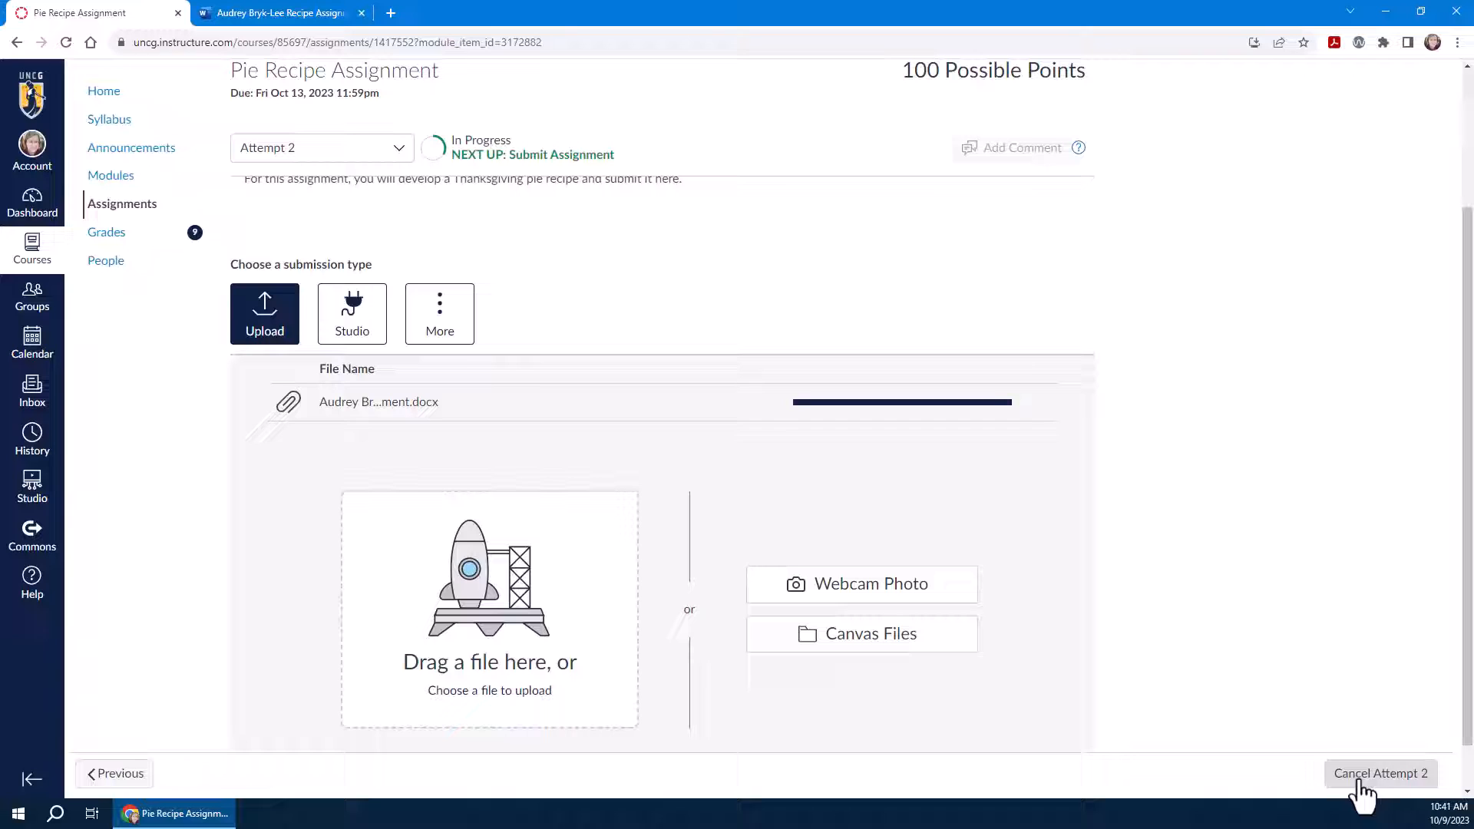
left_click(1381, 772)
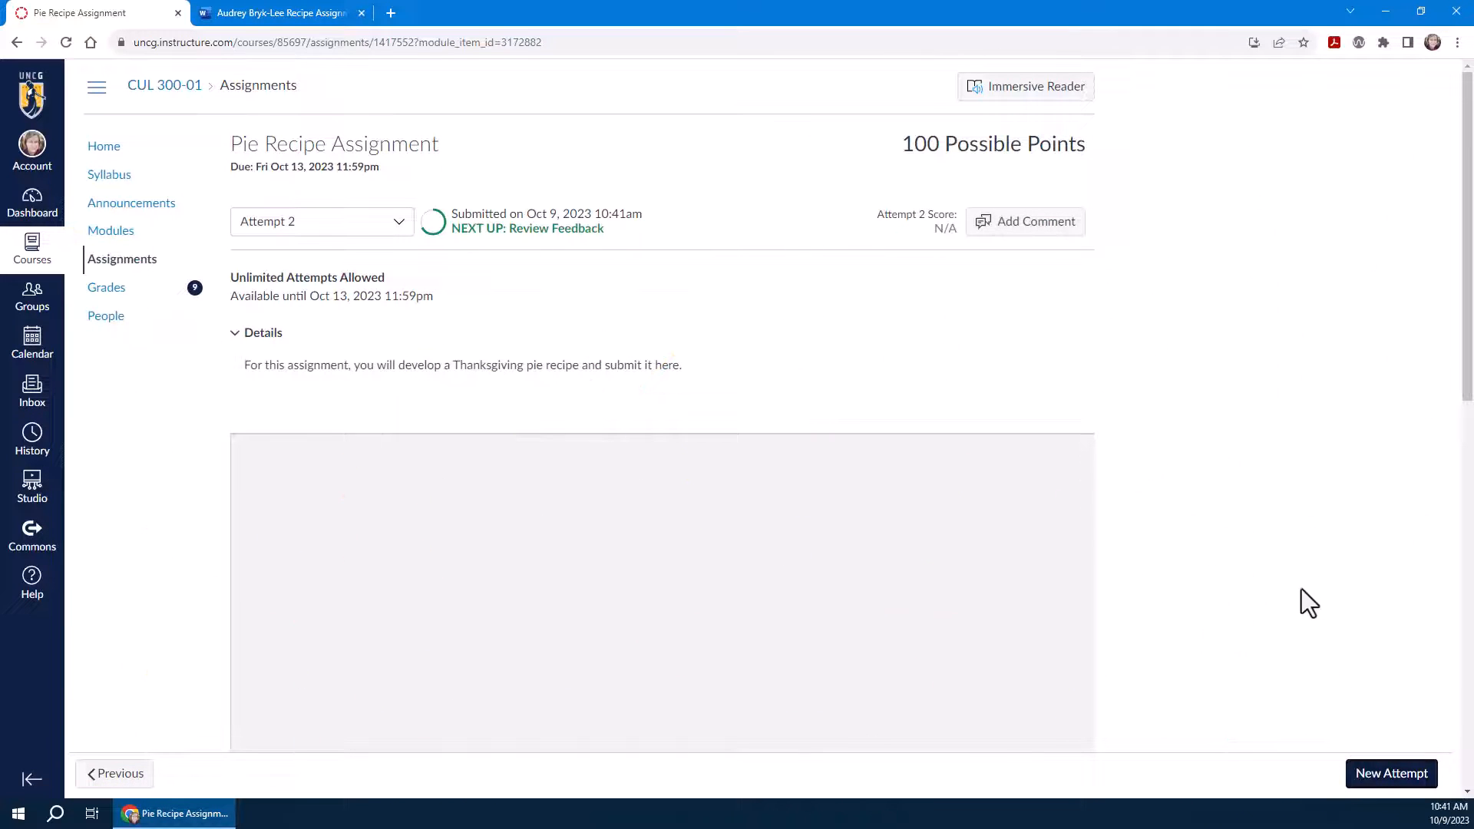
scroll("down", 3)
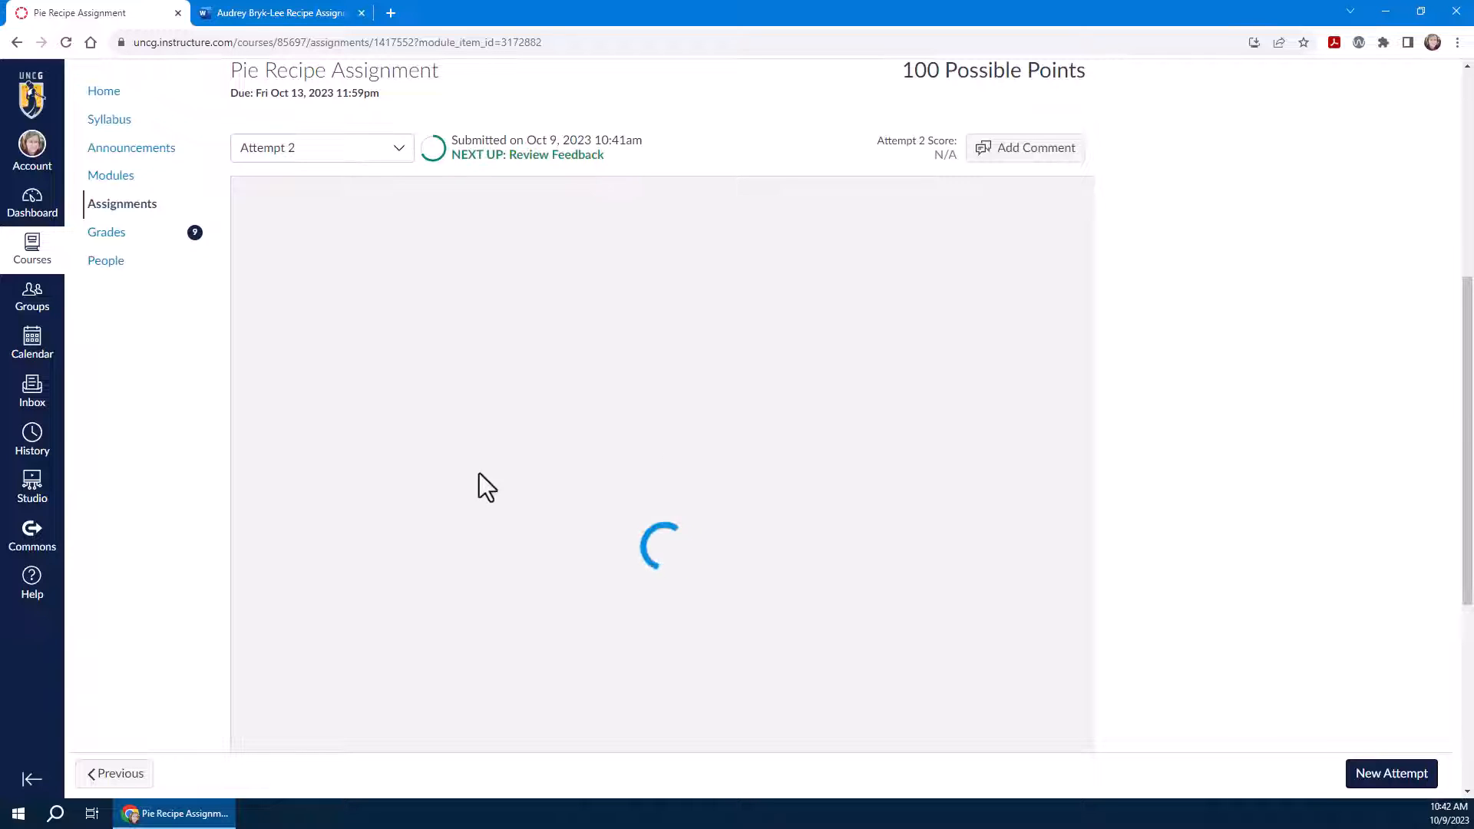
mouse_move(835, 634)
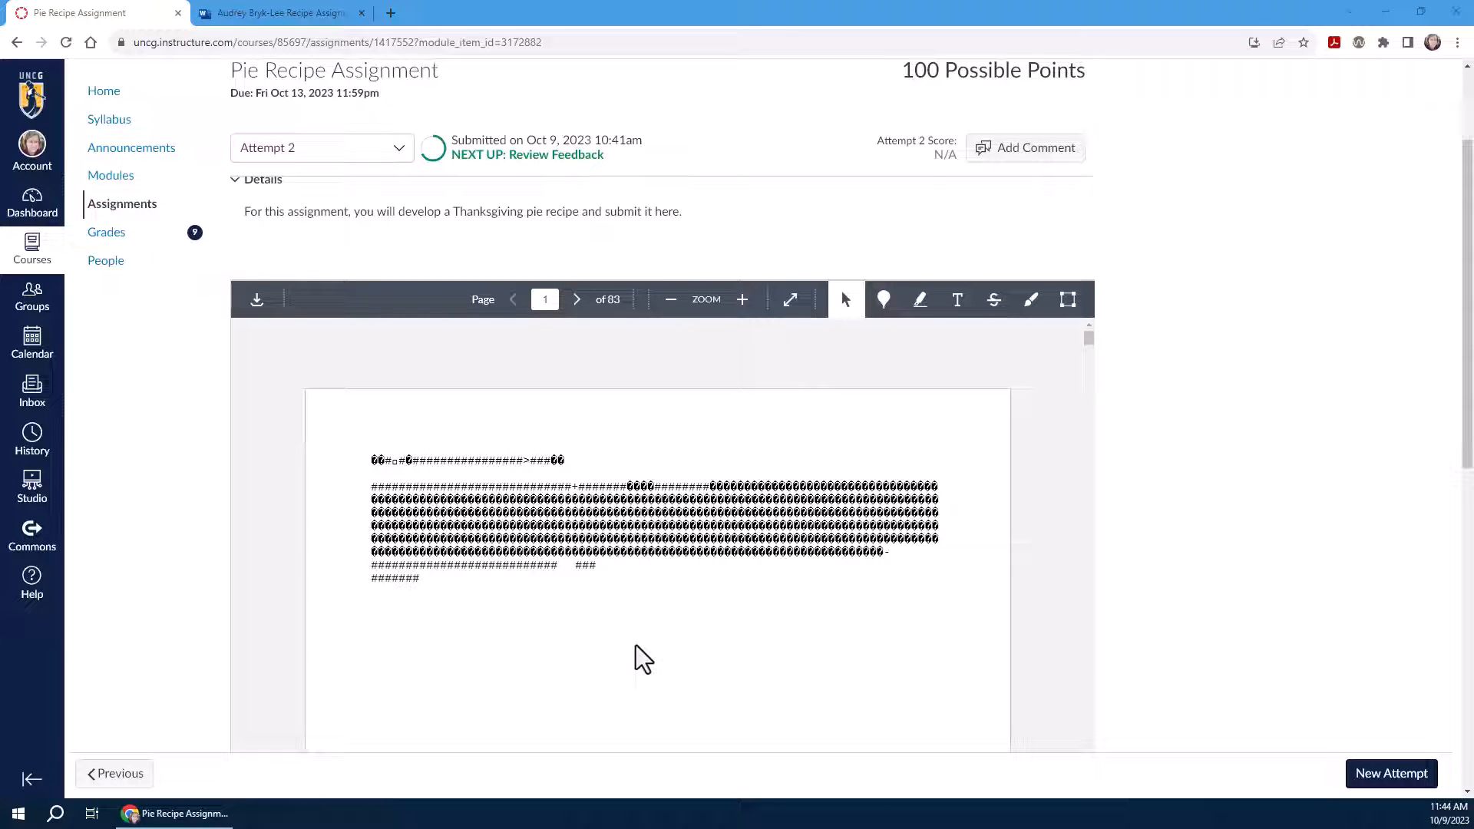
mouse_move(273, 84)
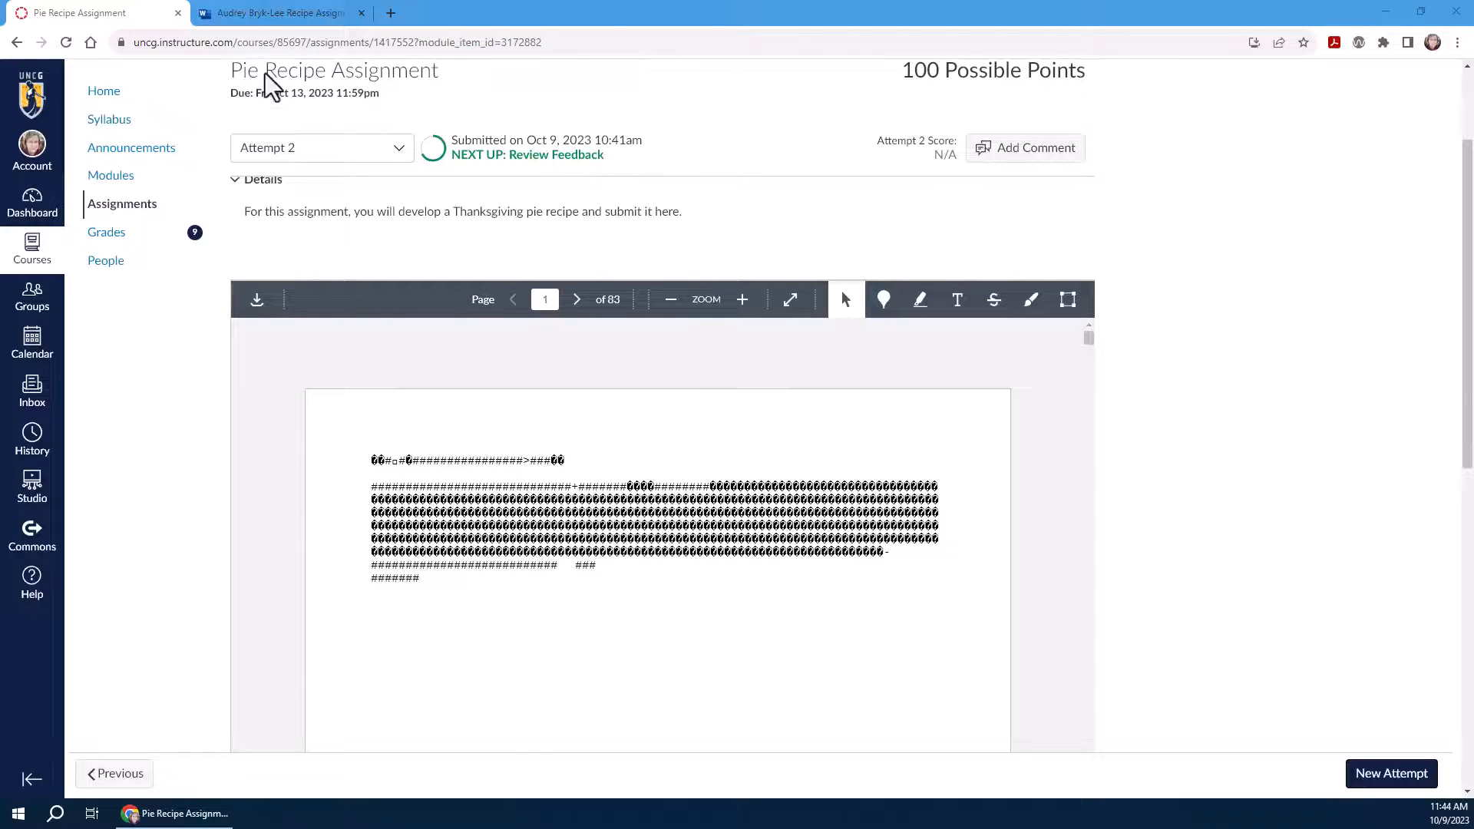
- Switch to the recipe document's Word for the web browser tab
left_click(278, 12)
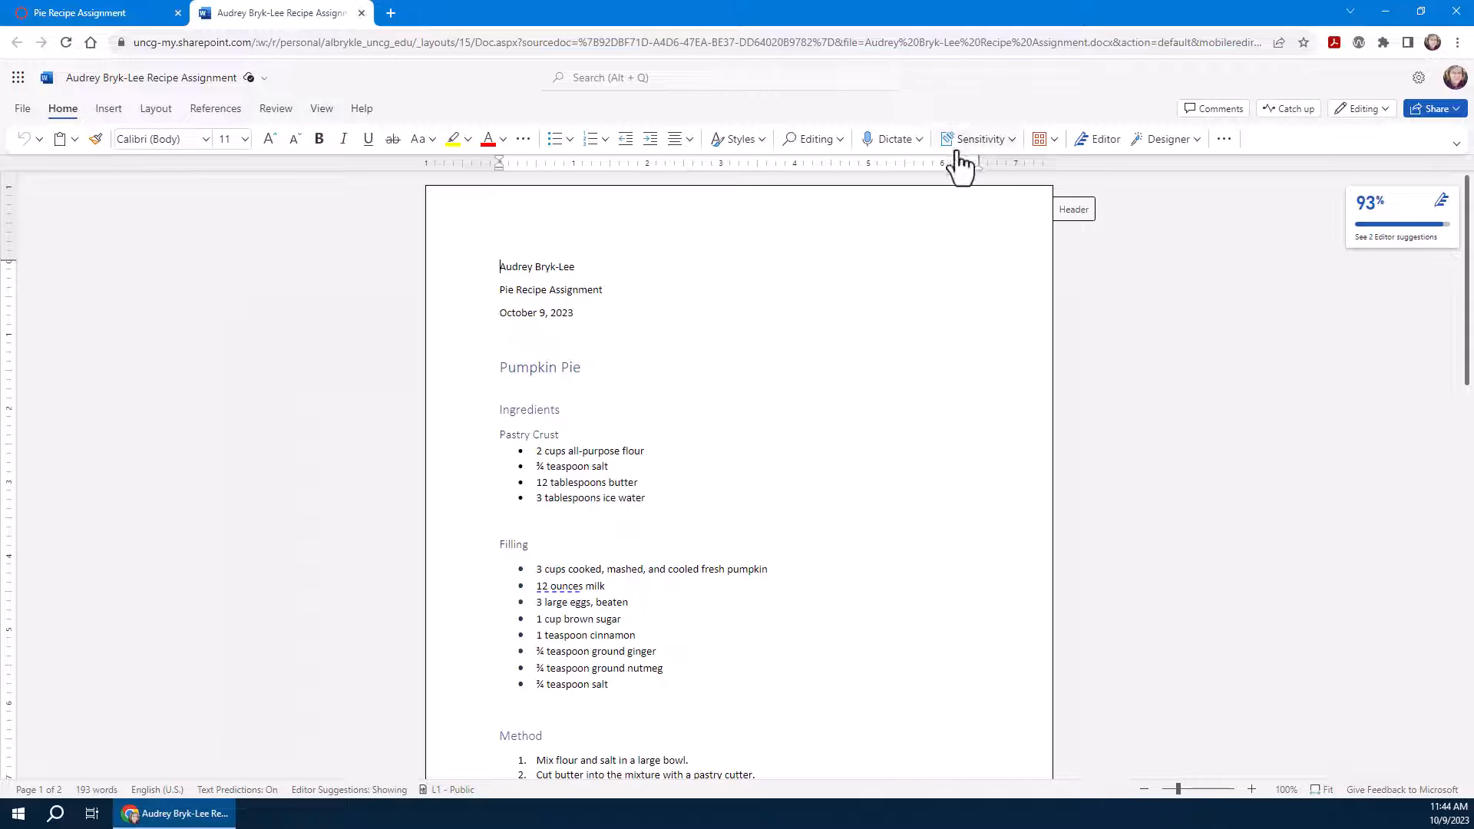
- Review the sensitivity labels keeping L1 - Public, read the Learn More article, and return to Canvas
left_click(981, 139)
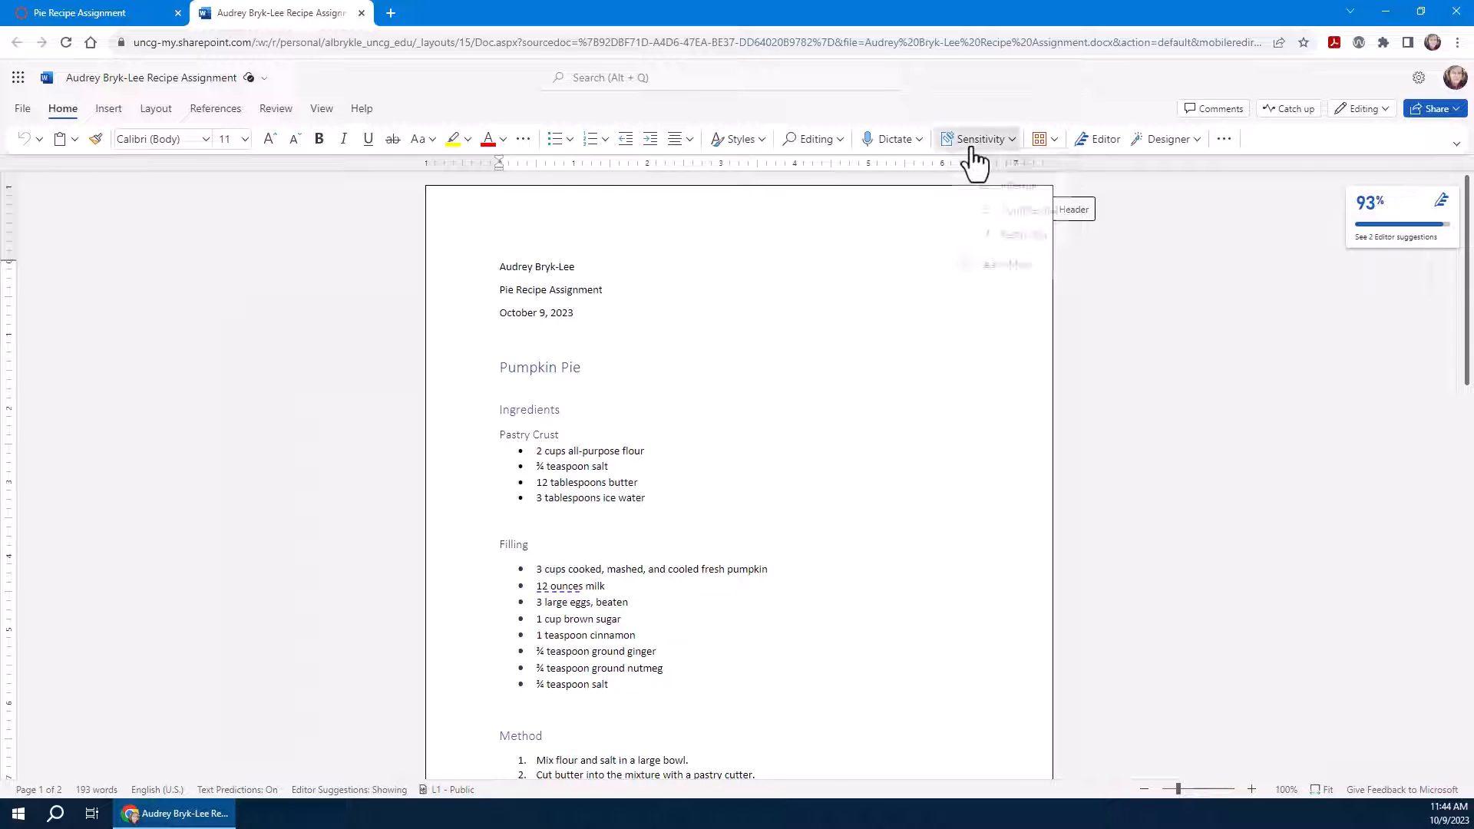
left_click(980, 138)
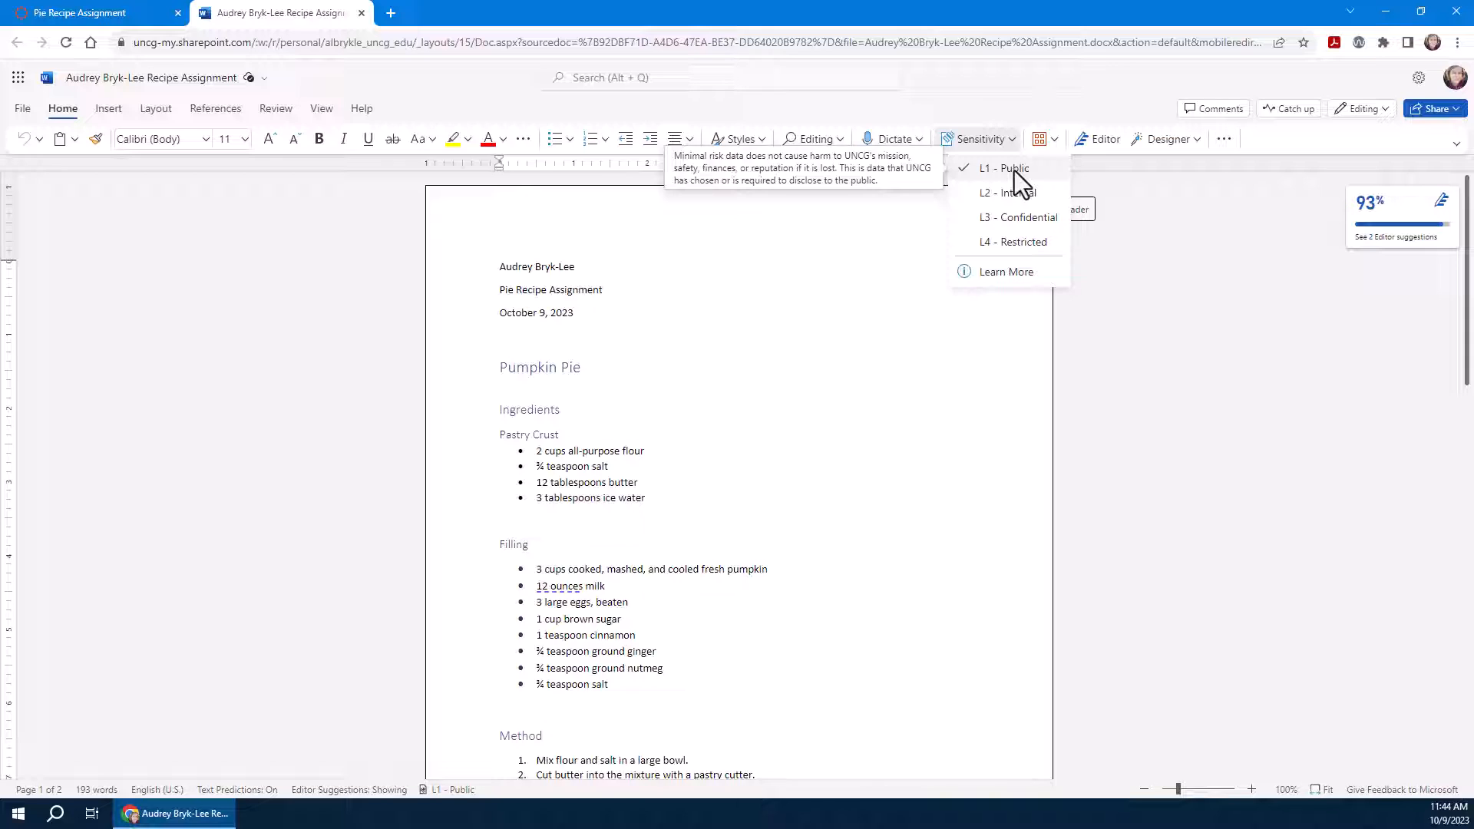
mouse_move(1040, 188)
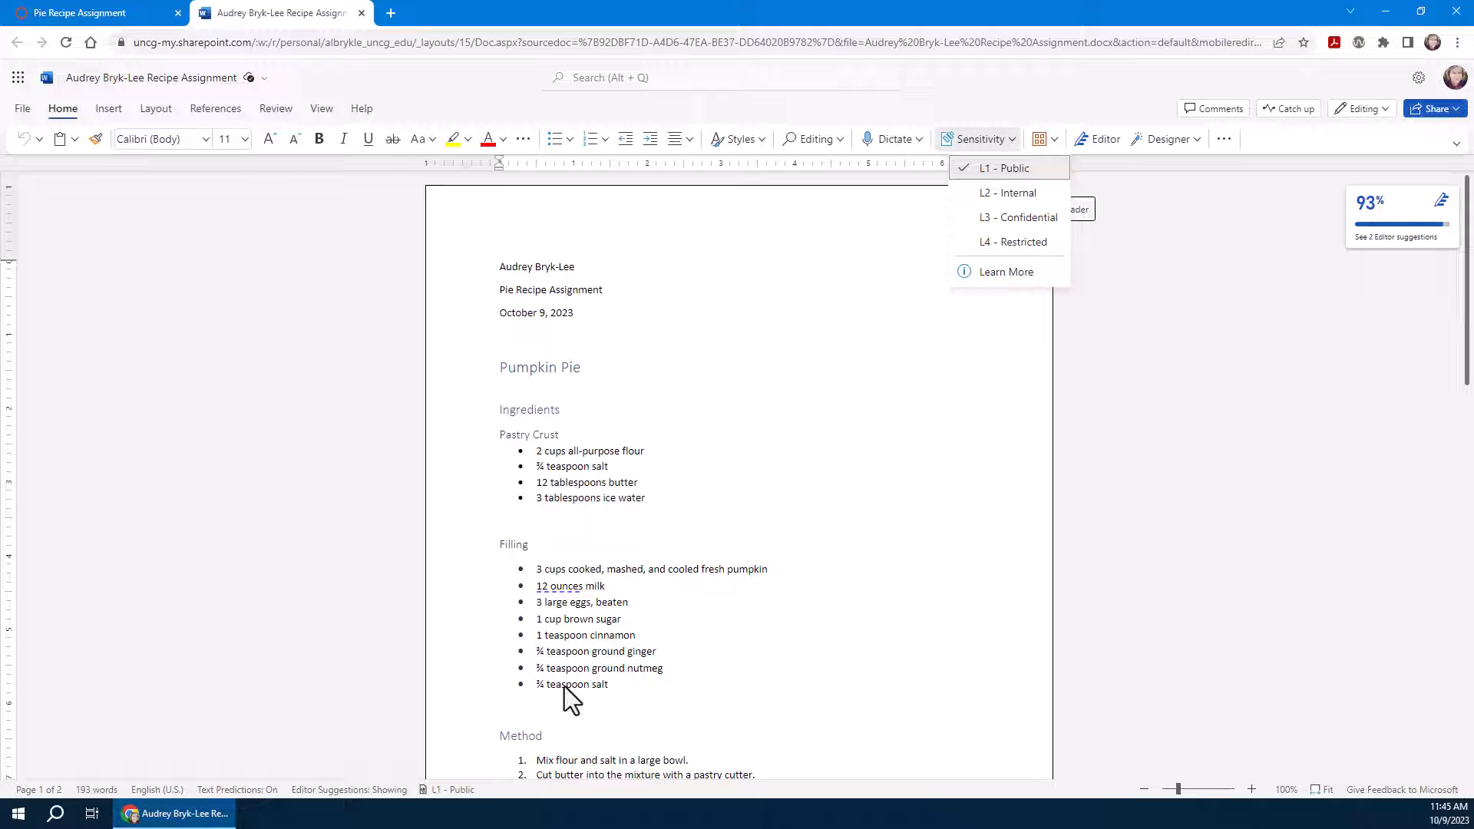
mouse_move(1009, 194)
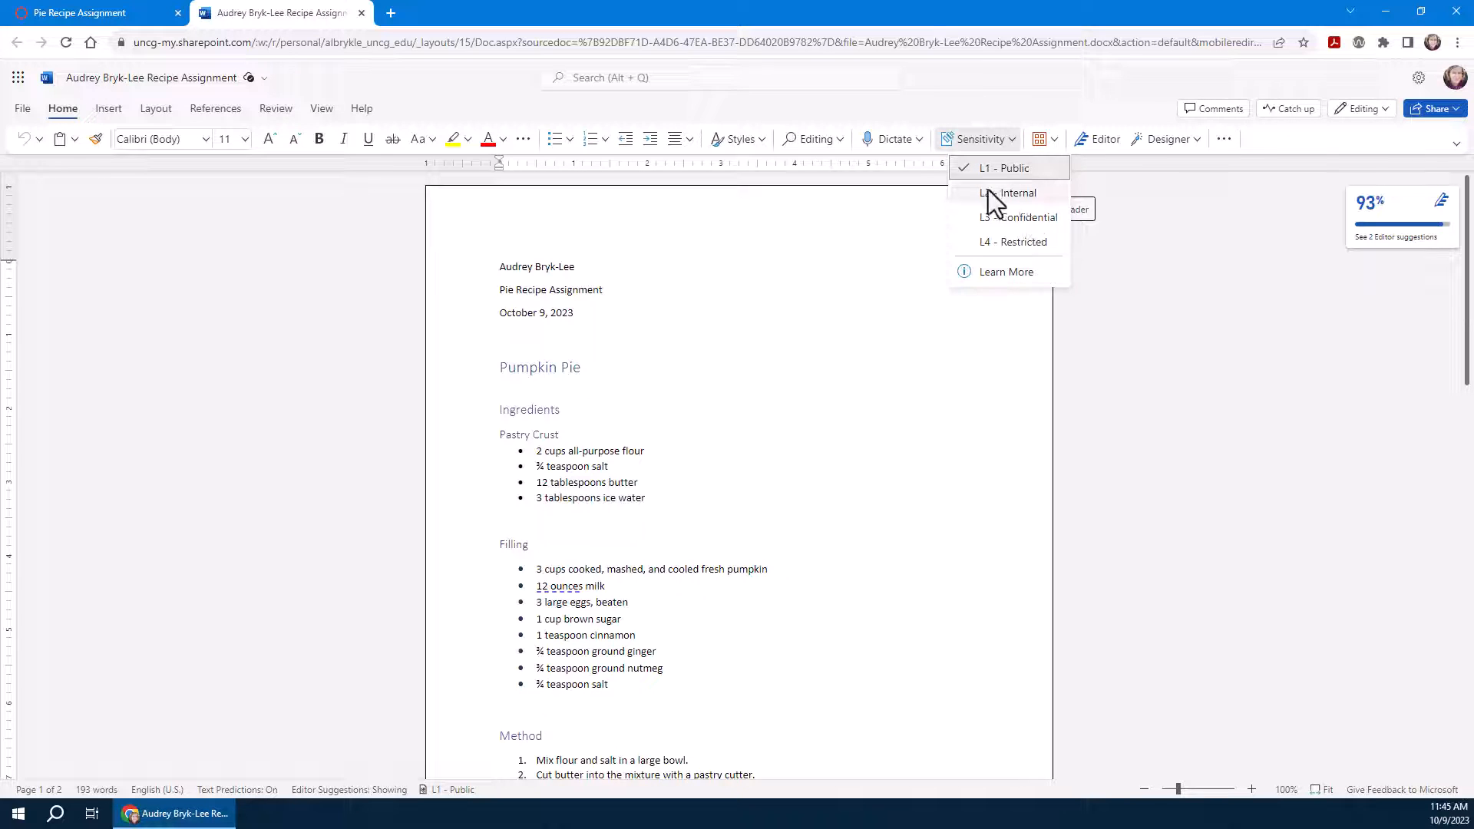
mouse_move(1029, 216)
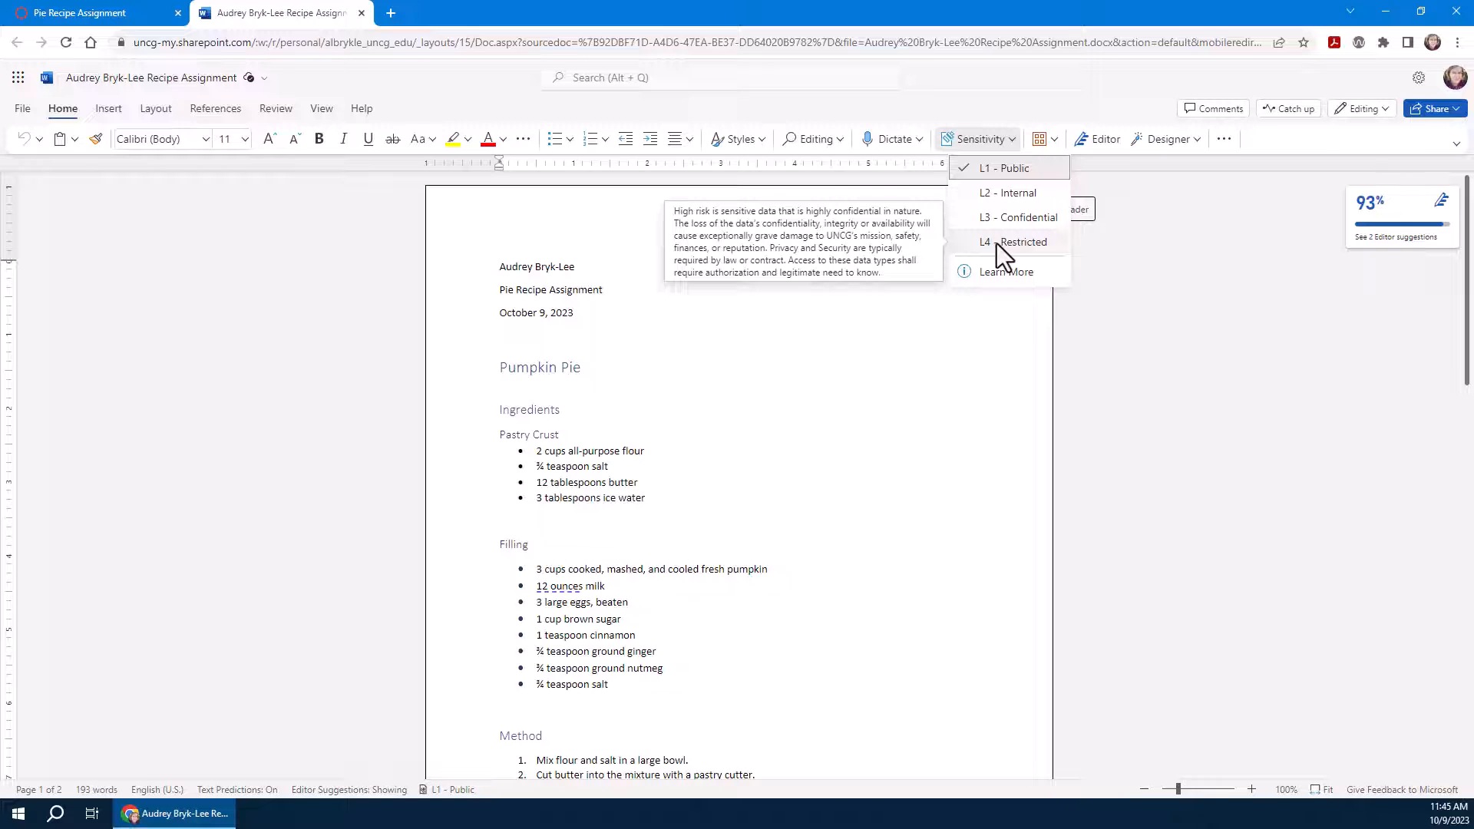
mouse_move(1007, 271)
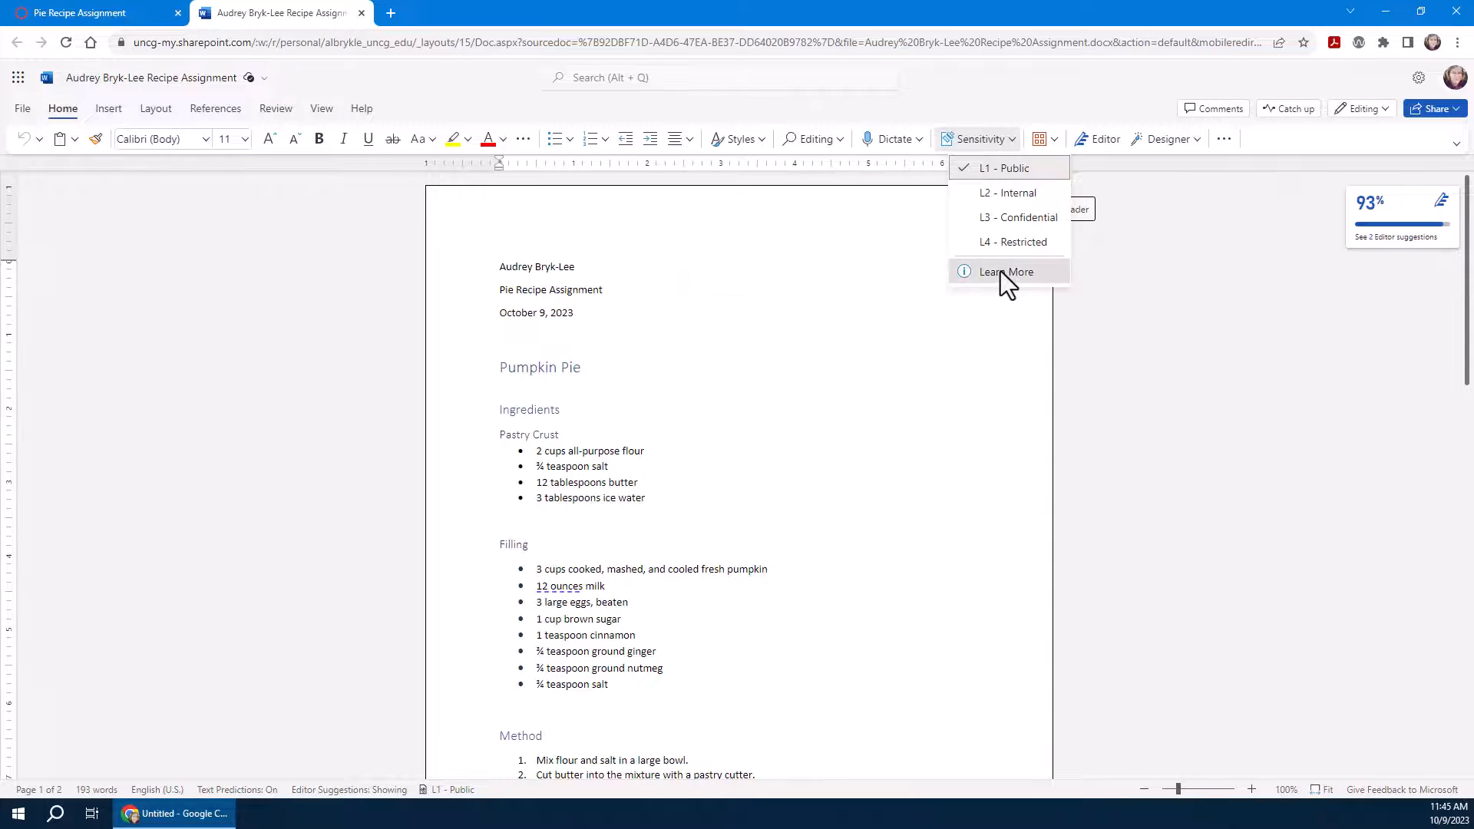
left_click(1004, 272)
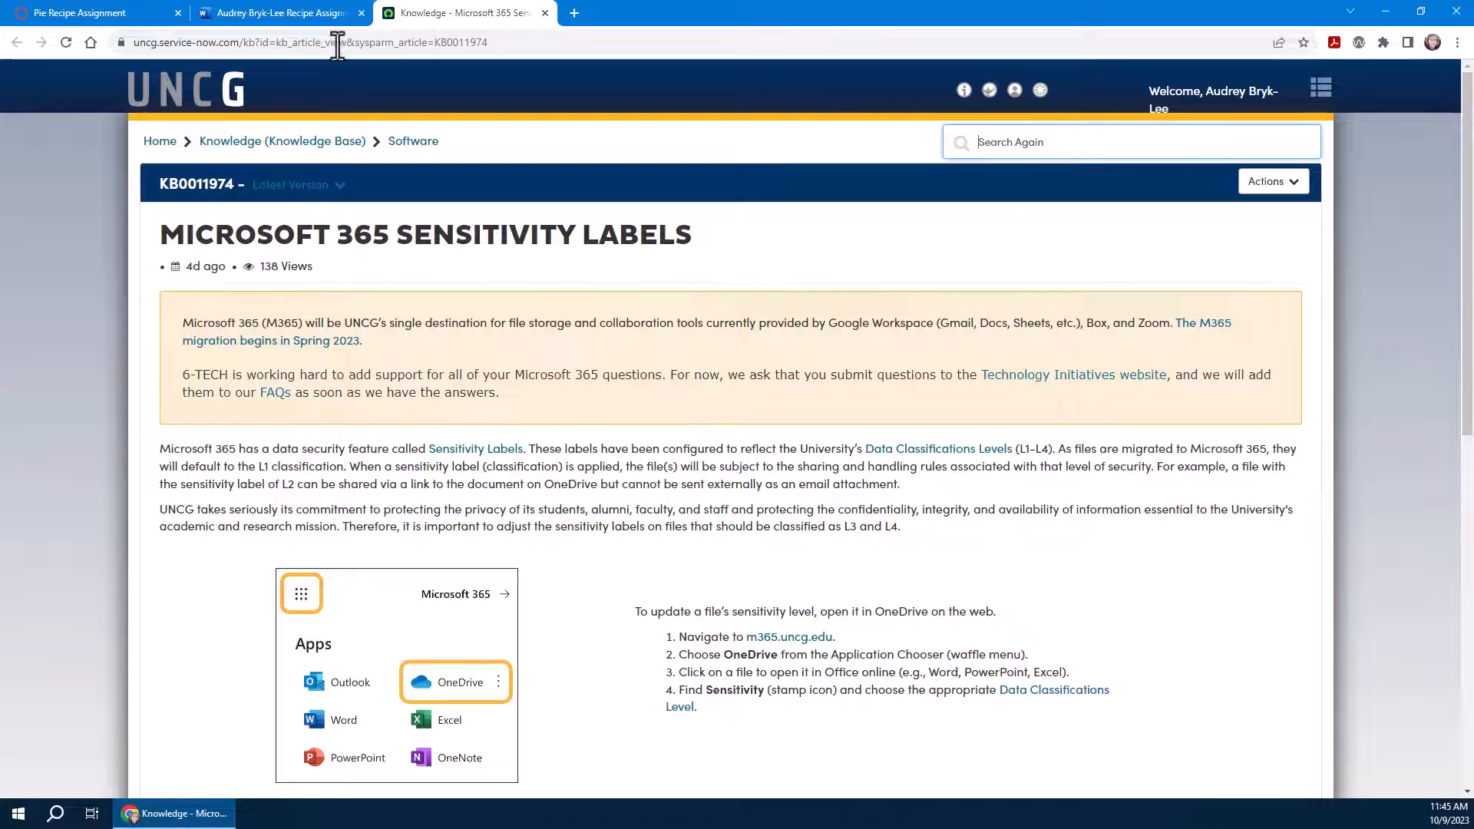
left_click(273, 12)
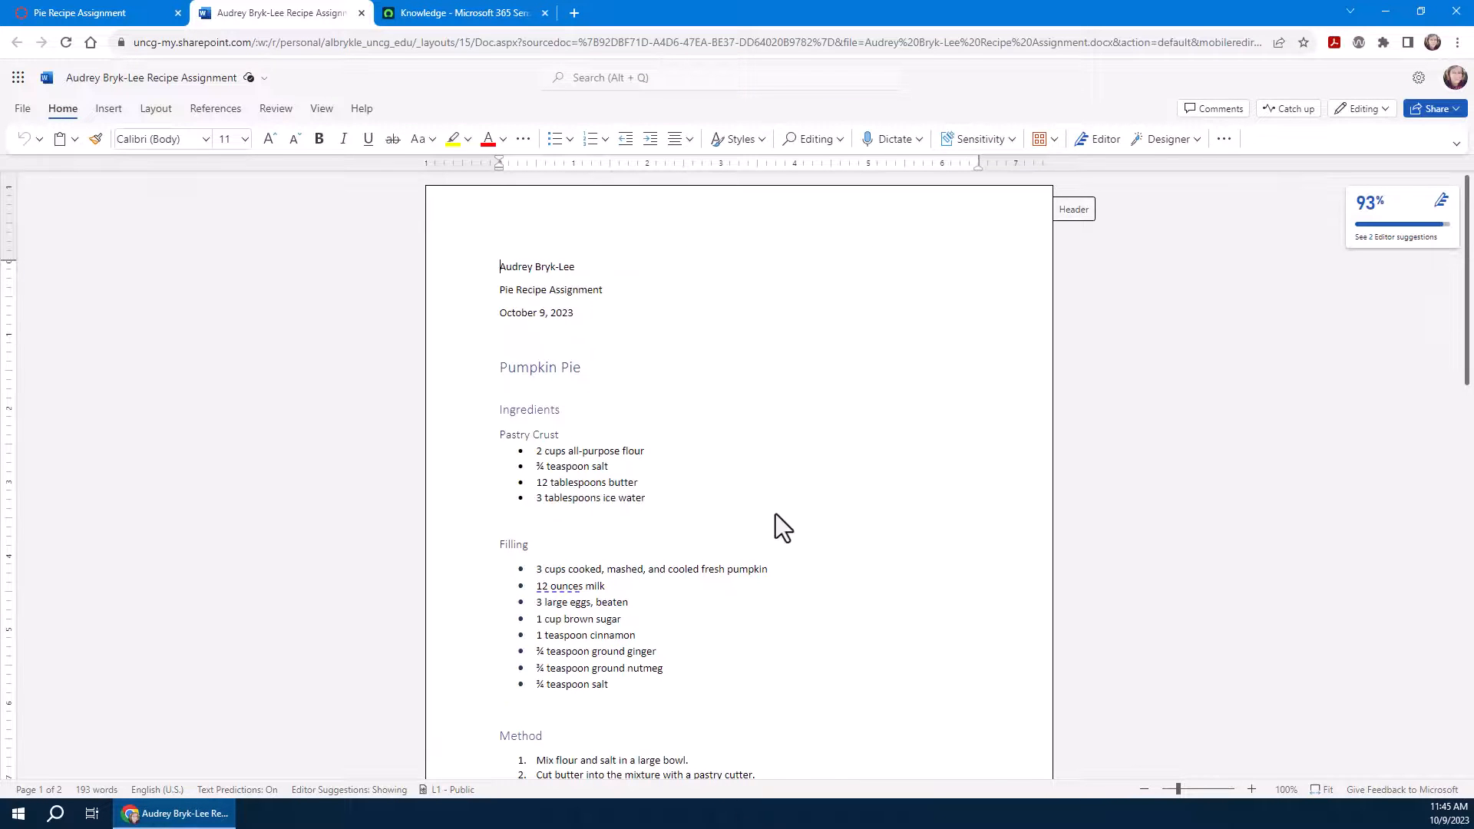
mouse_move(974, 155)
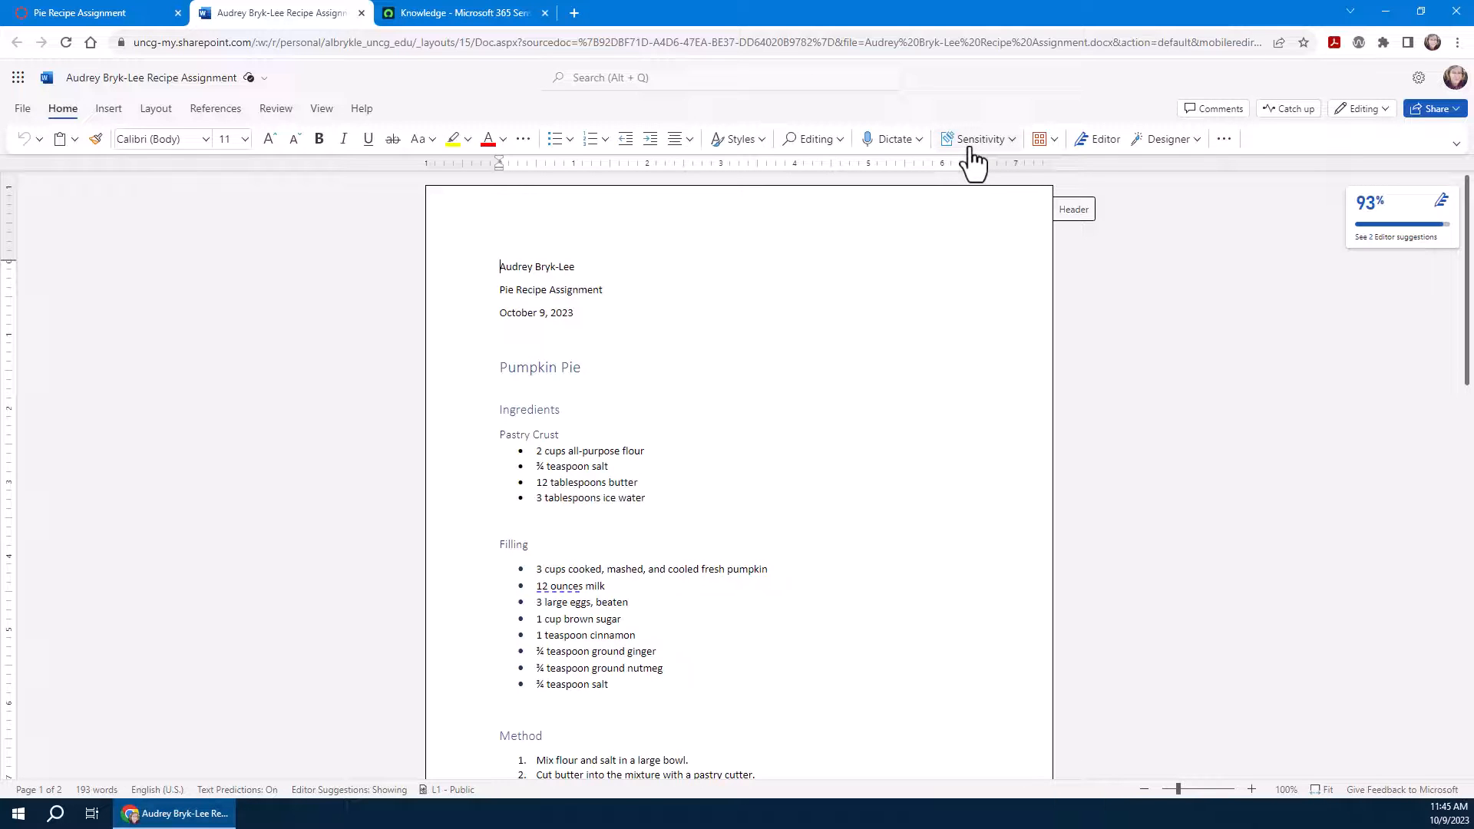
left_click(89, 13)
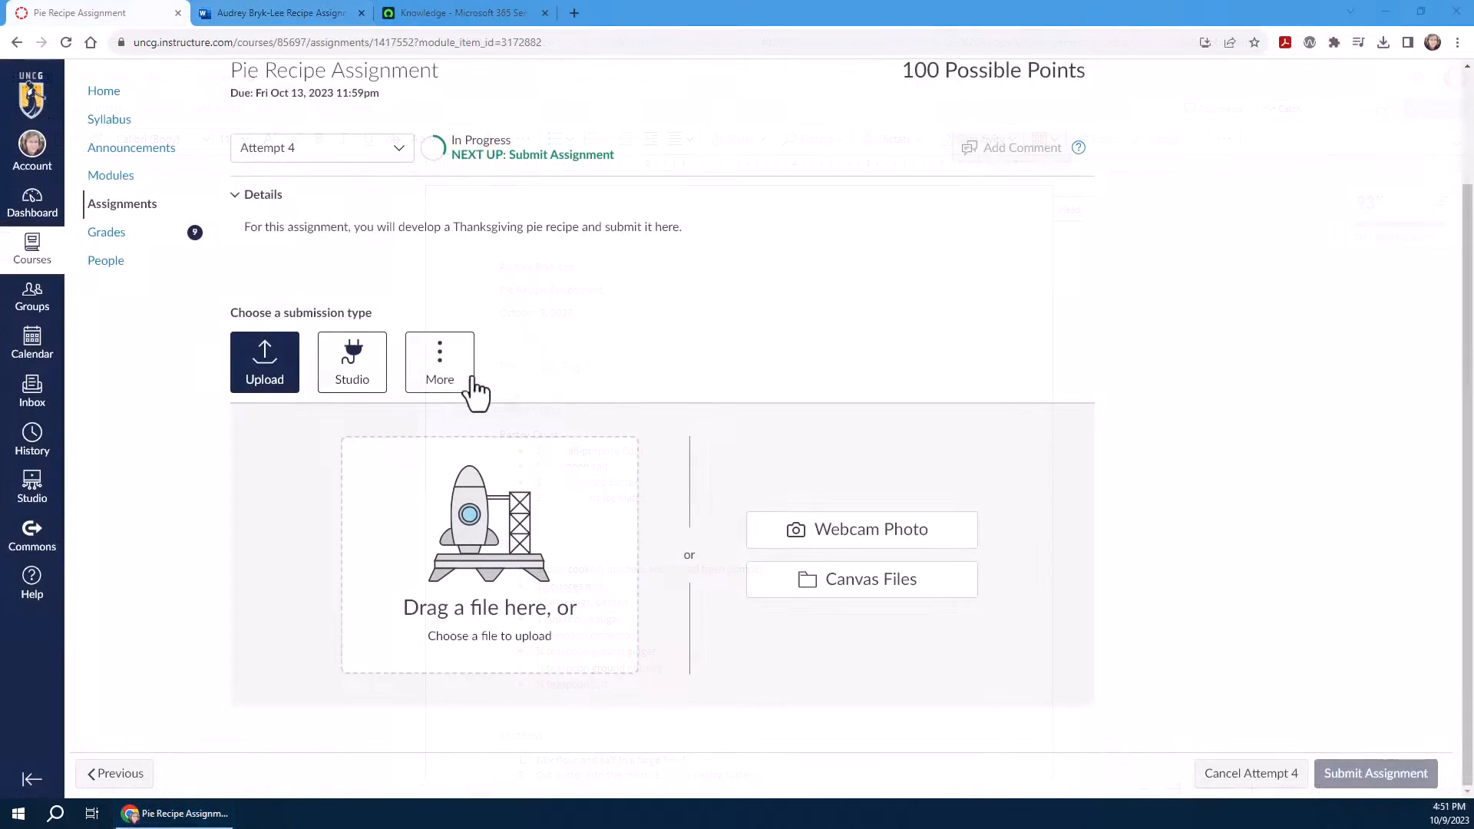
- Choose Microsoft OneDrive as the submission type for Attempt 4
left_click(440, 362)
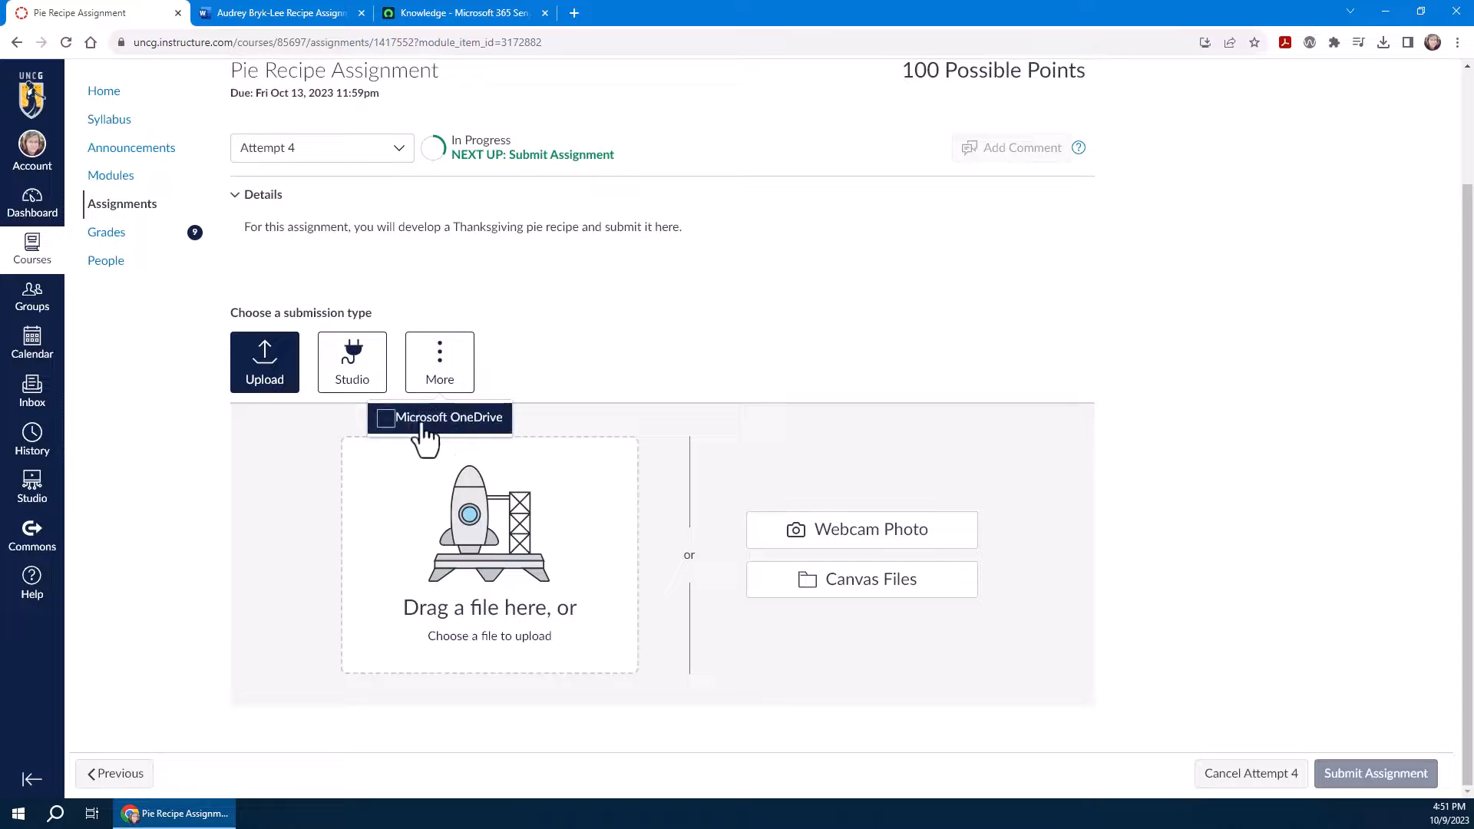
left_click(440, 362)
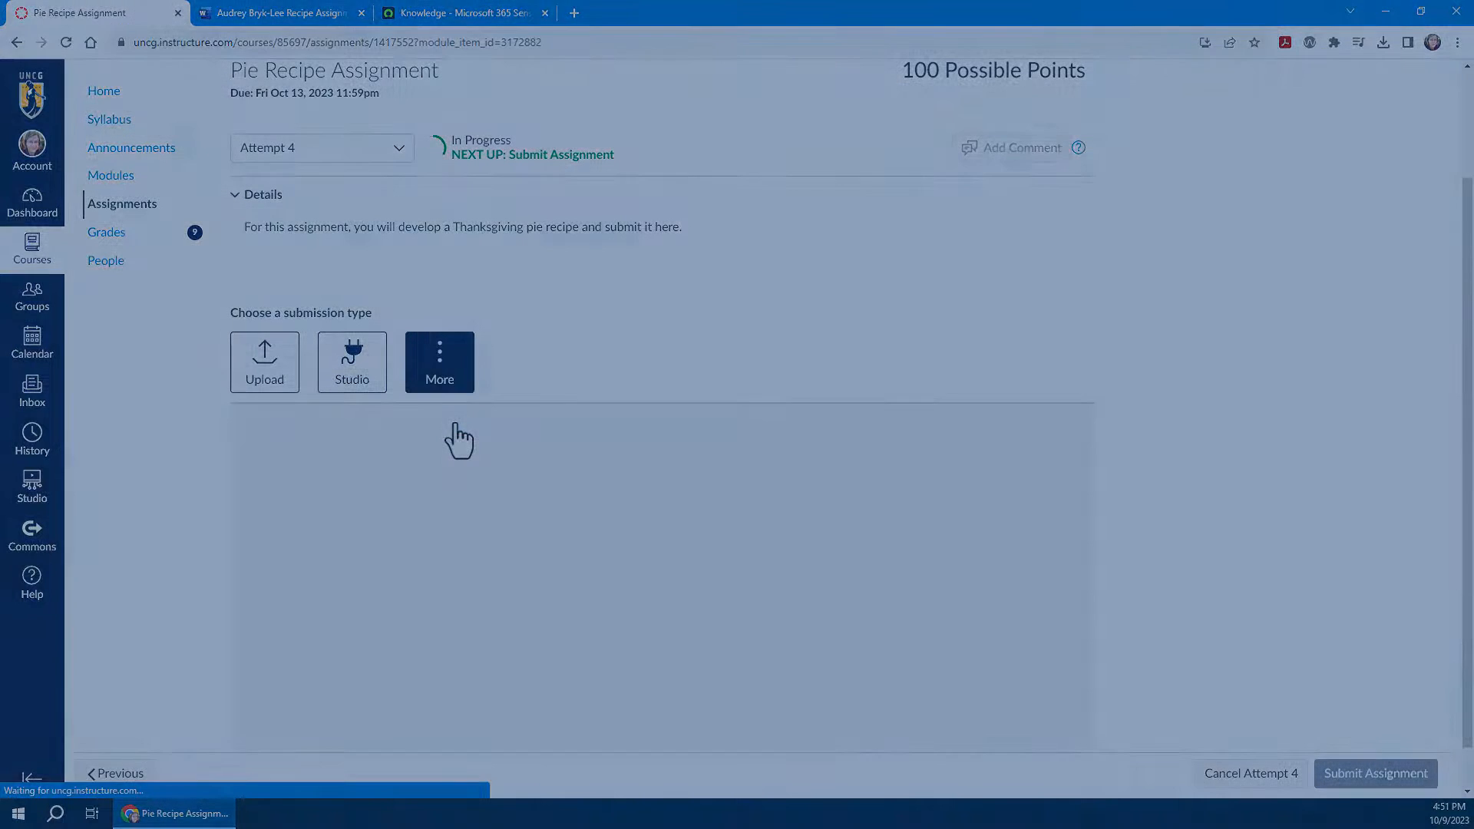